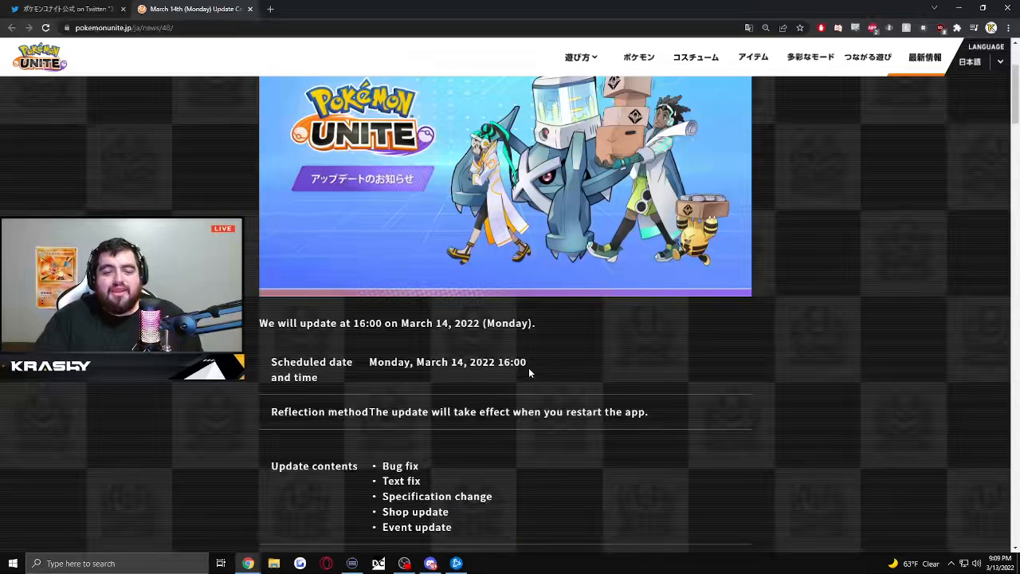
Scroll past the update banner and schedule to the Kamex and Mr. Mime adjustment details
scroll(down, 3)
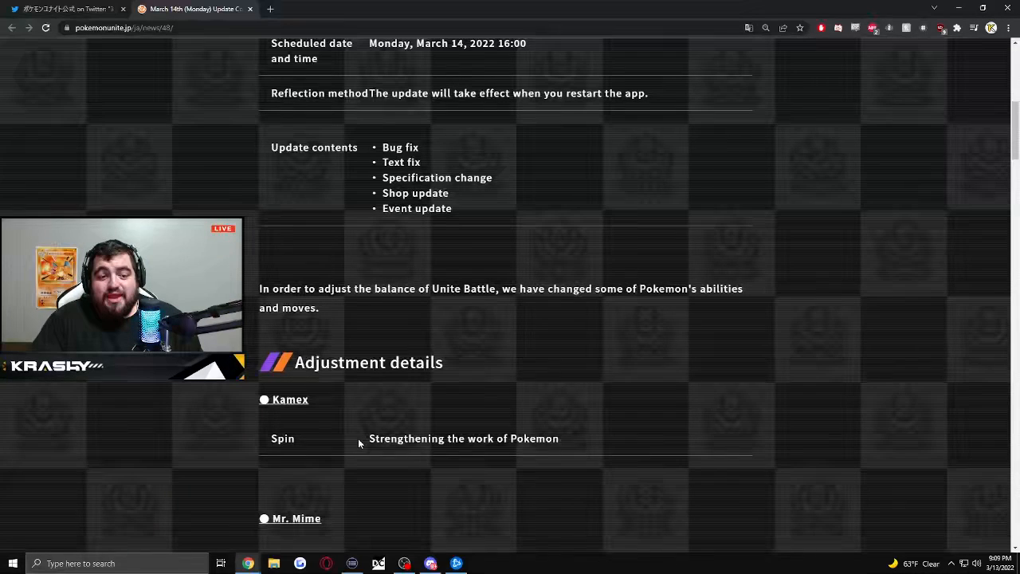
scroll(down, 3)
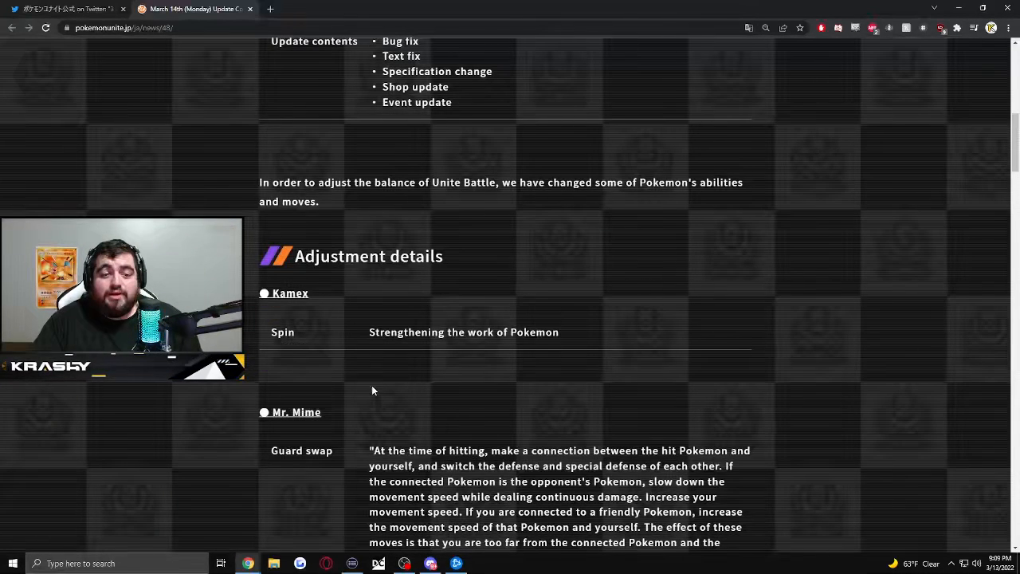
mouse_move(248, 290)
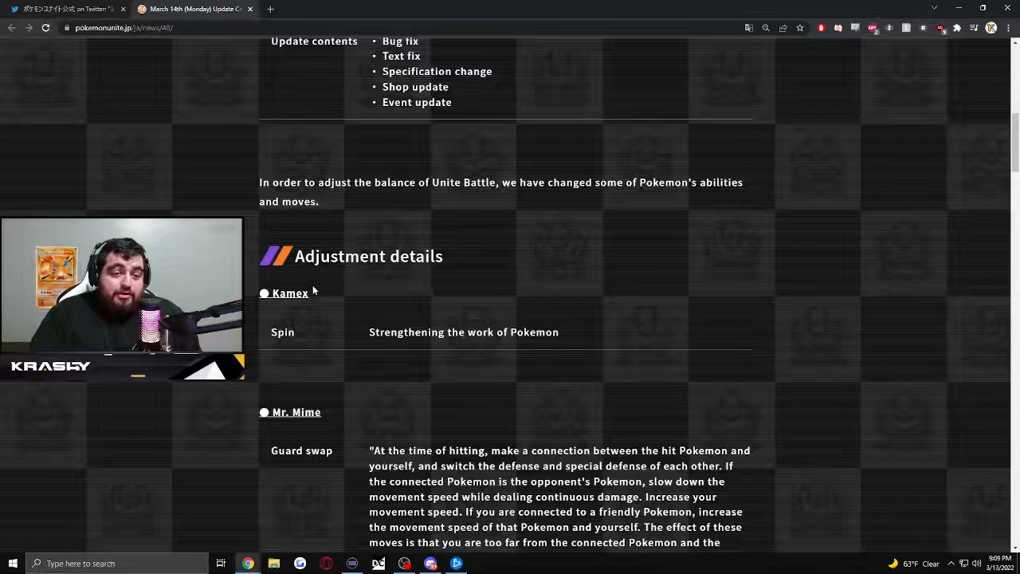
mouse_move(287, 344)
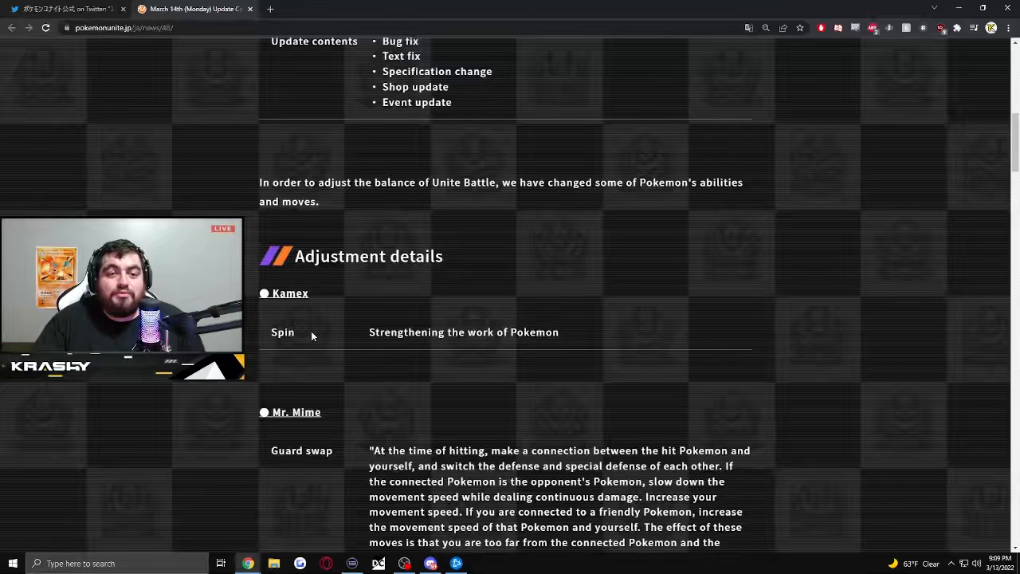
scroll(down, 3)
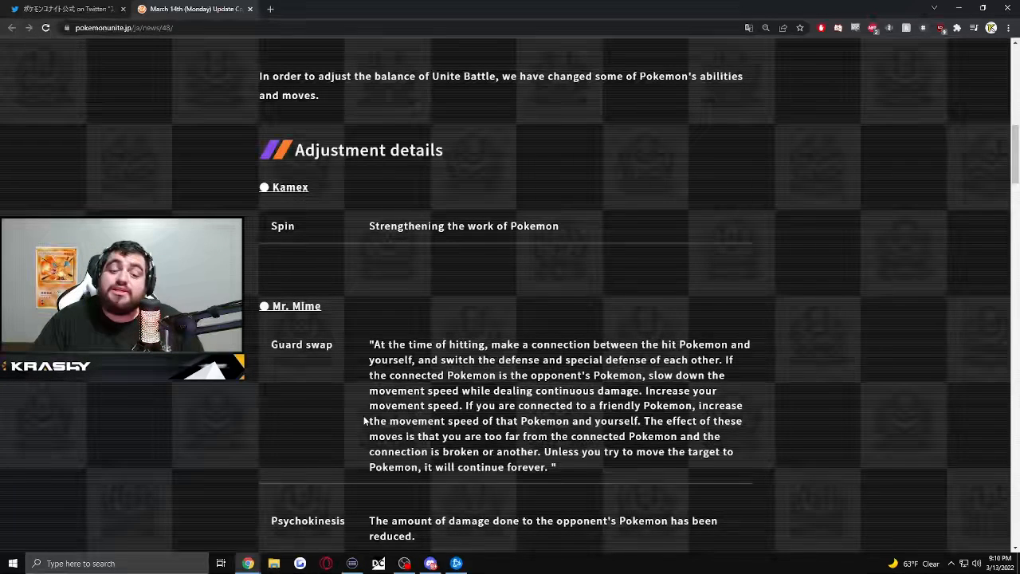
Scroll down so Mr. Mime's Guard swap and Psychokinesis notes show above the Woo heading
scroll(down, 3)
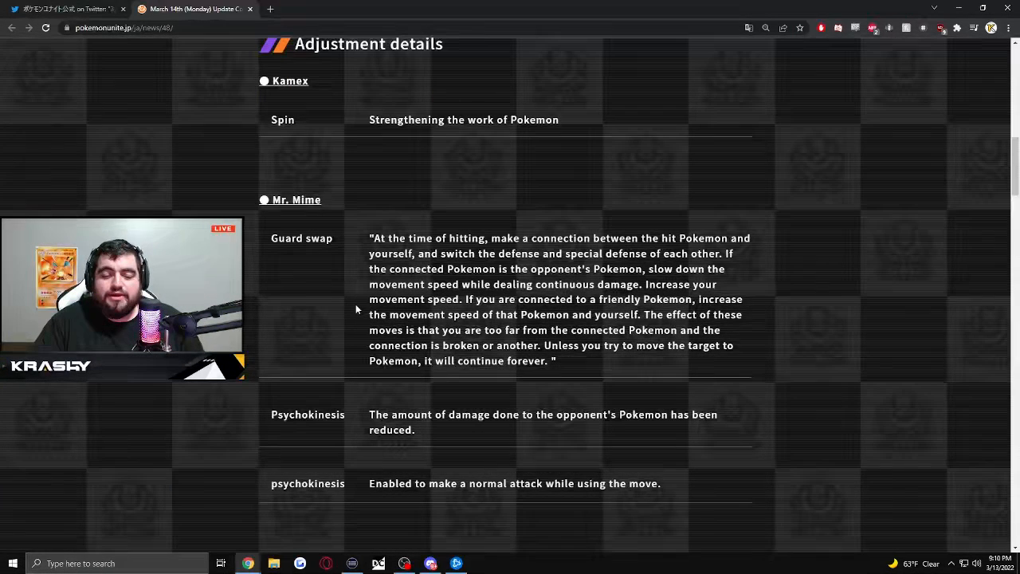
mouse_move(507, 359)
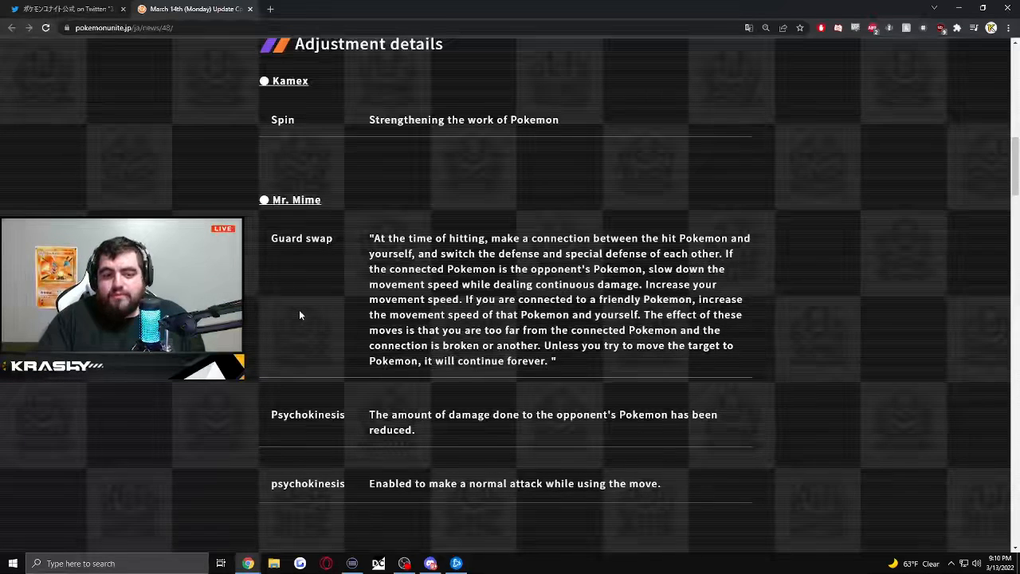
mouse_move(330, 427)
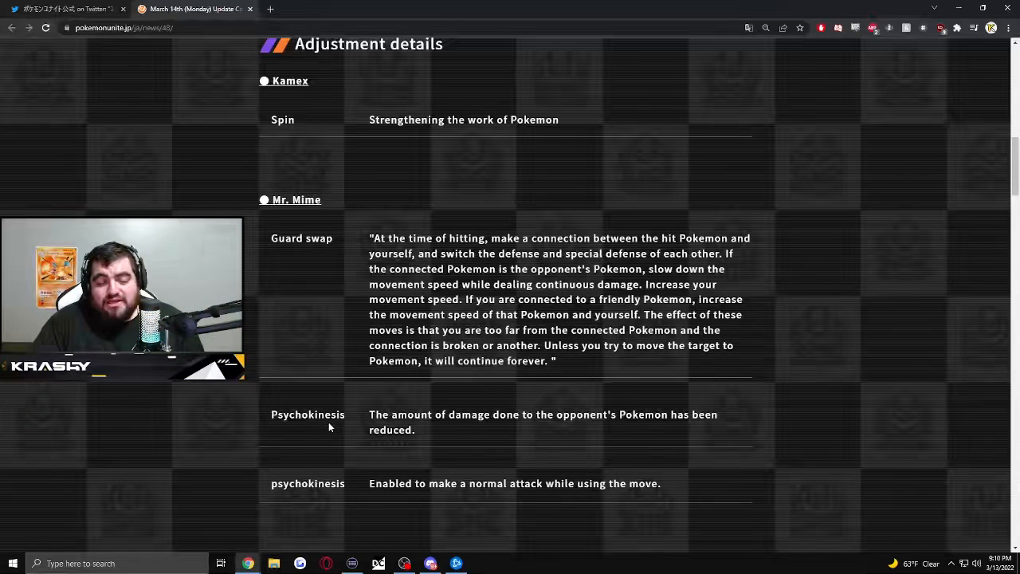
mouse_move(584, 437)
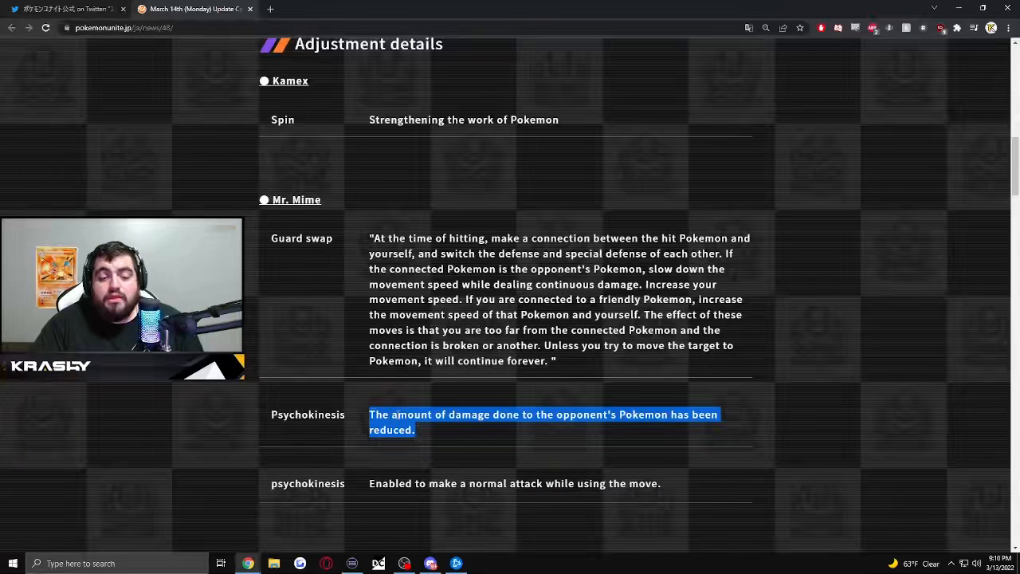
scroll(down, 3)
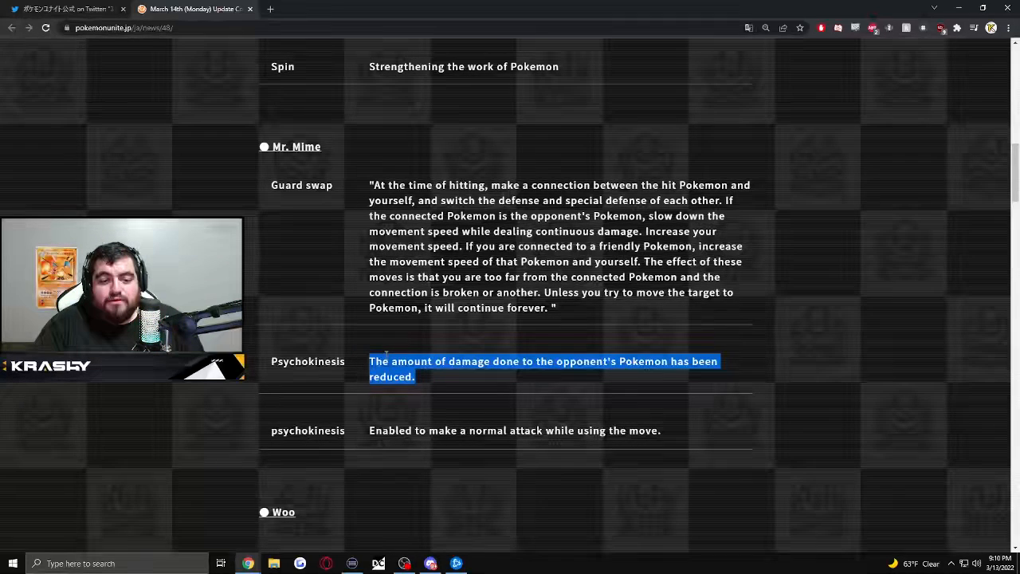
mouse_move(427, 442)
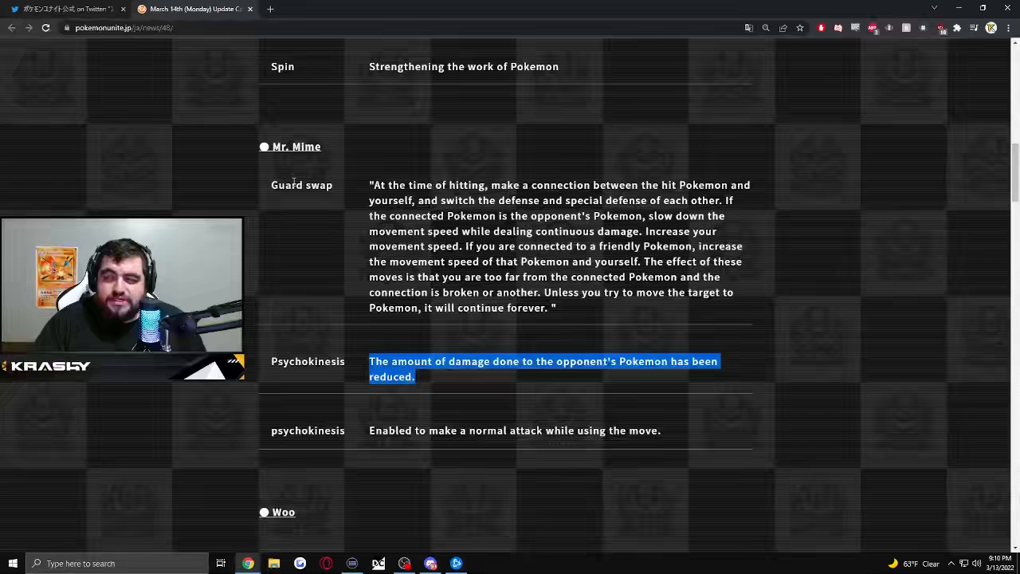
Scroll to Woo's Diving and Air Slash changes and clear the text highlight
scroll(down, 3)
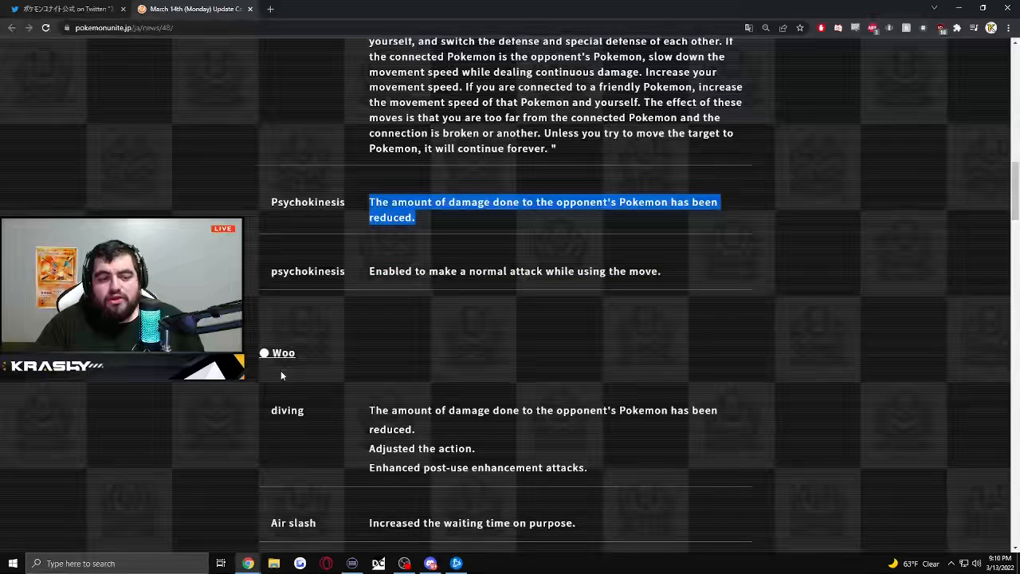
scroll(down, 3)
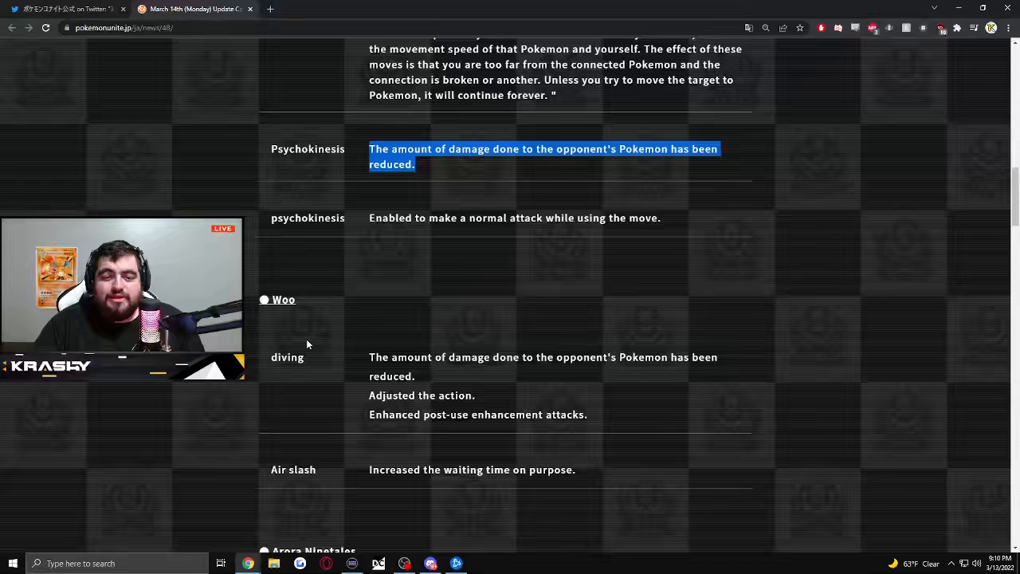
mouse_move(304, 393)
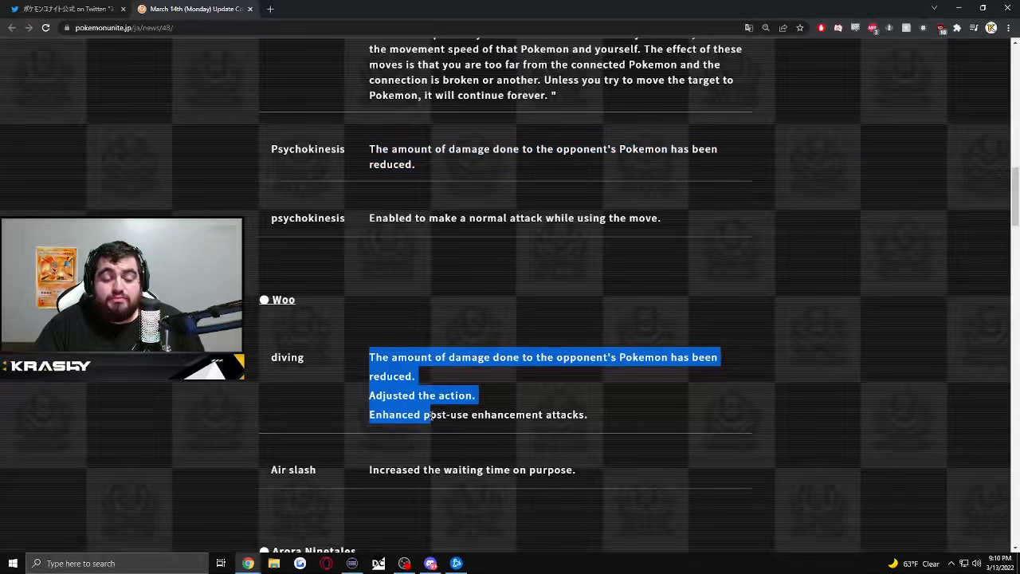
click(354, 360)
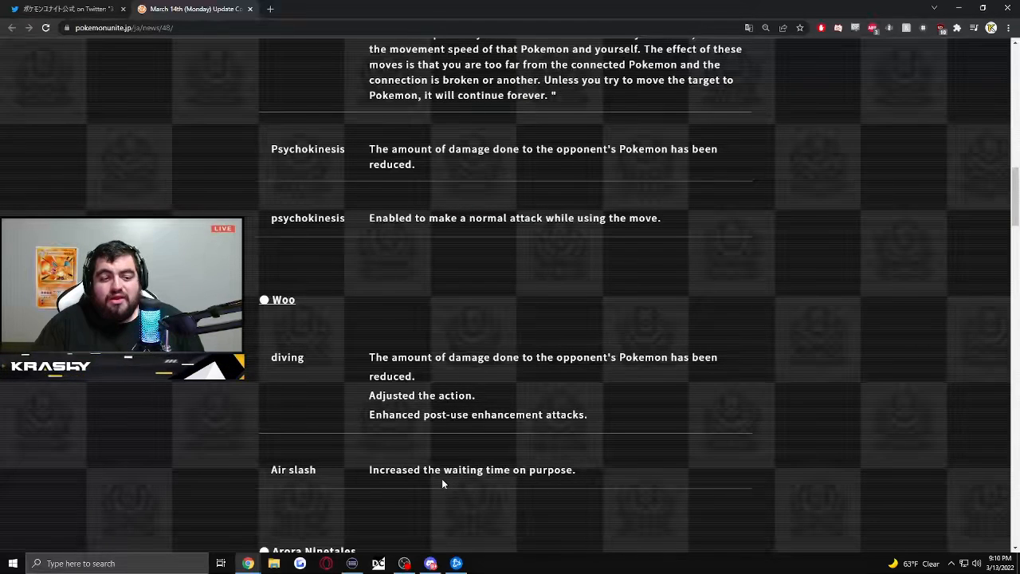
Continue down to Alolan Ninetales' entries and the start of Lucario's Infight note
scroll(down, 3)
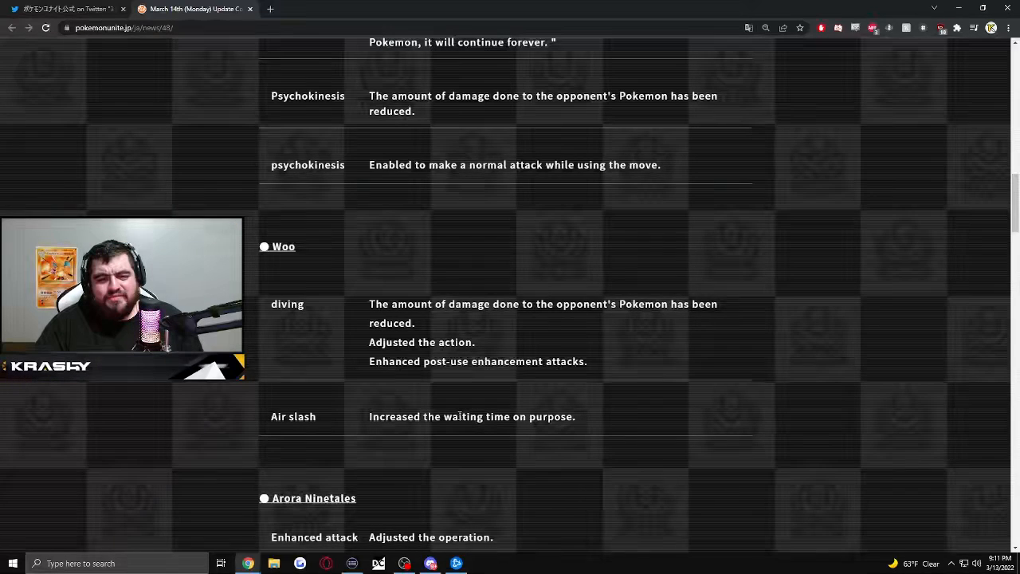
scroll(down, 3)
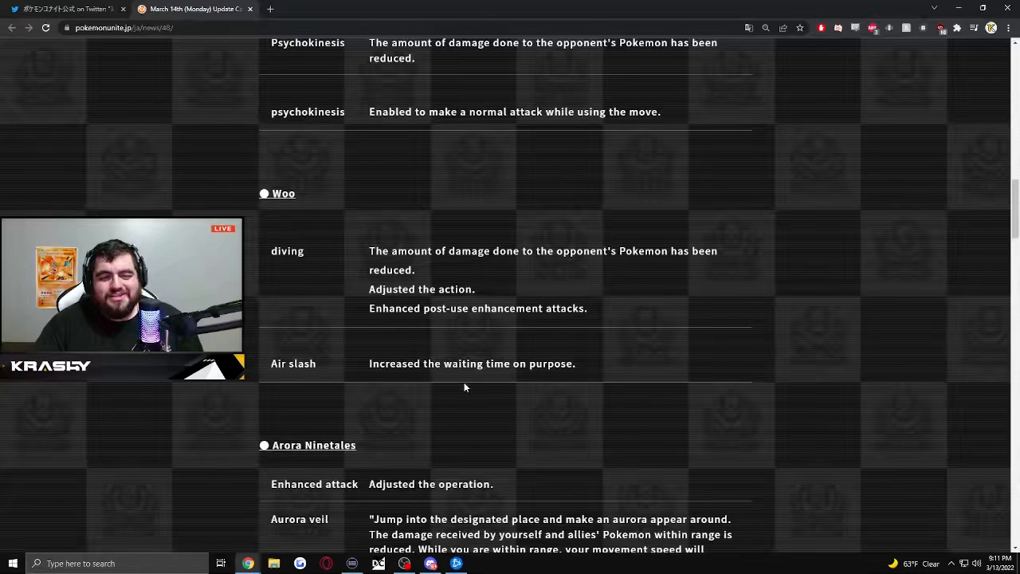
scroll(down, 3)
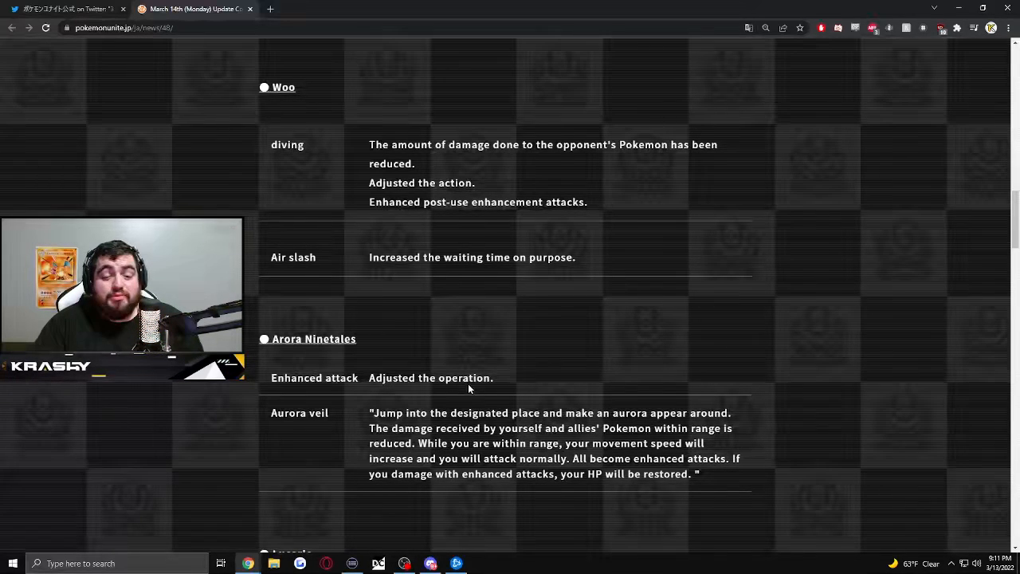
scroll(down, 3)
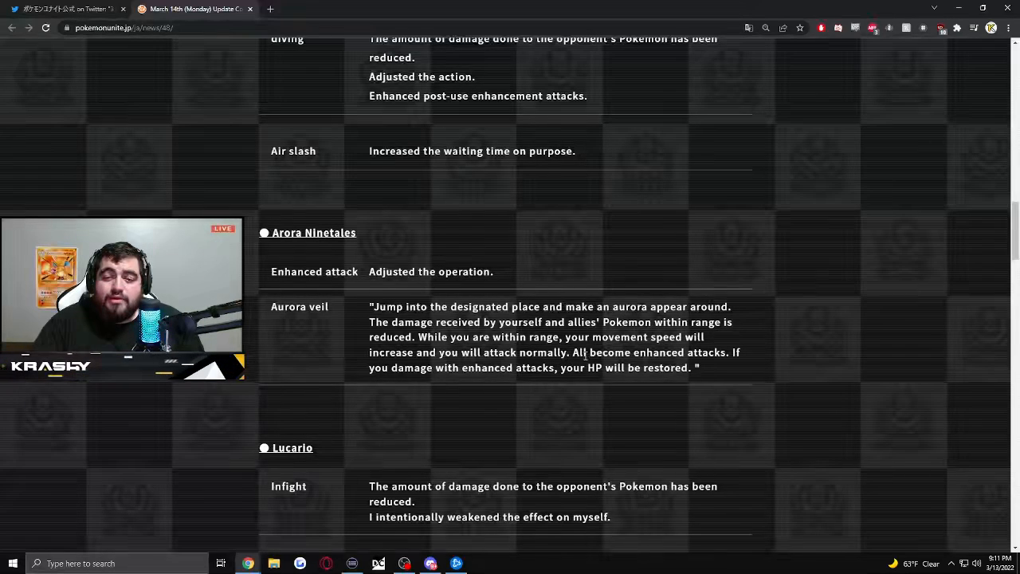
mouse_move(445, 381)
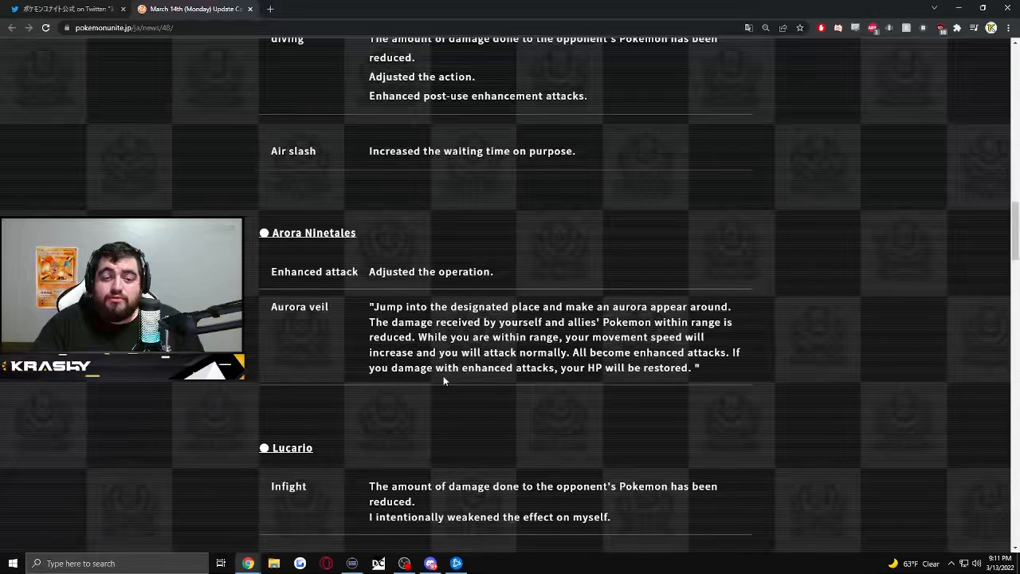
mouse_move(474, 383)
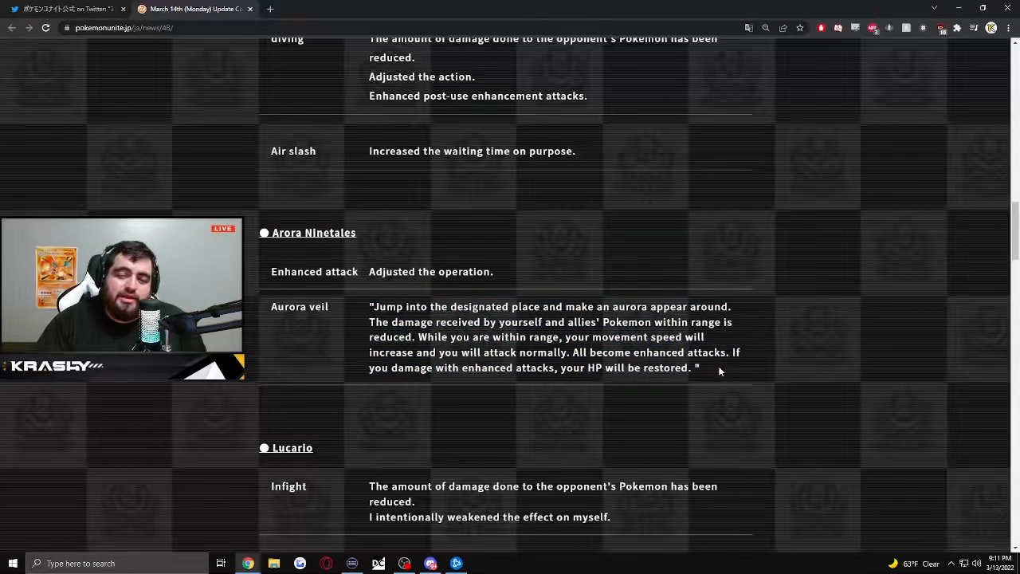
mouse_move(323, 414)
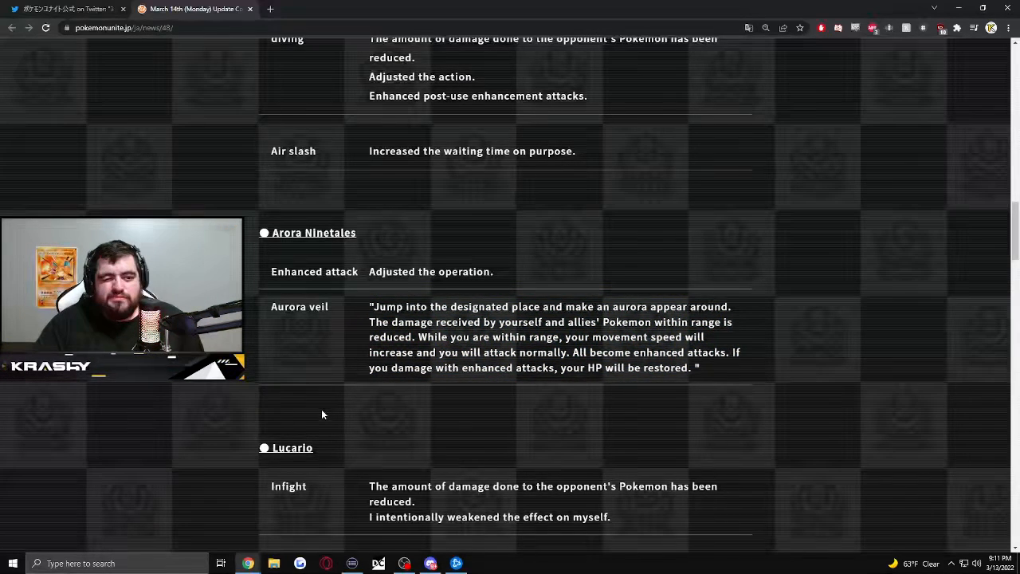
Scroll to the Lucario and Yokubarisu entries and highlight the Yokubarisu heading
scroll(down, 3)
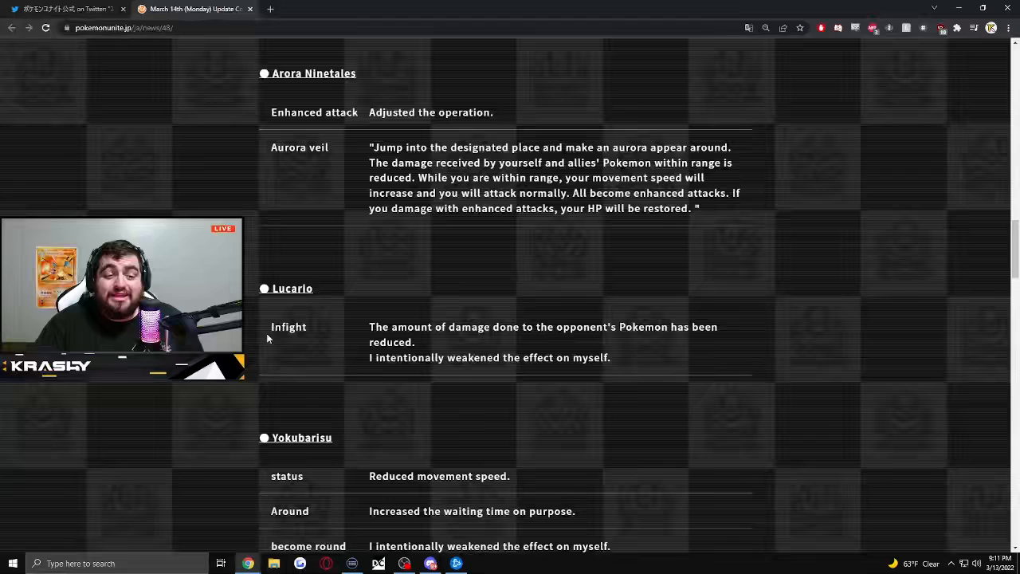
mouse_move(311, 339)
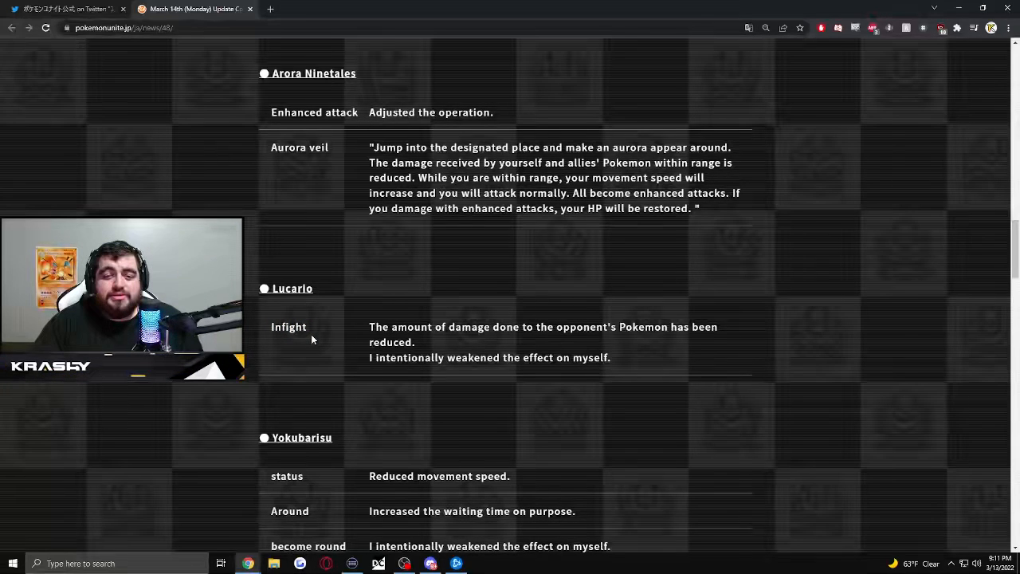
mouse_move(388, 384)
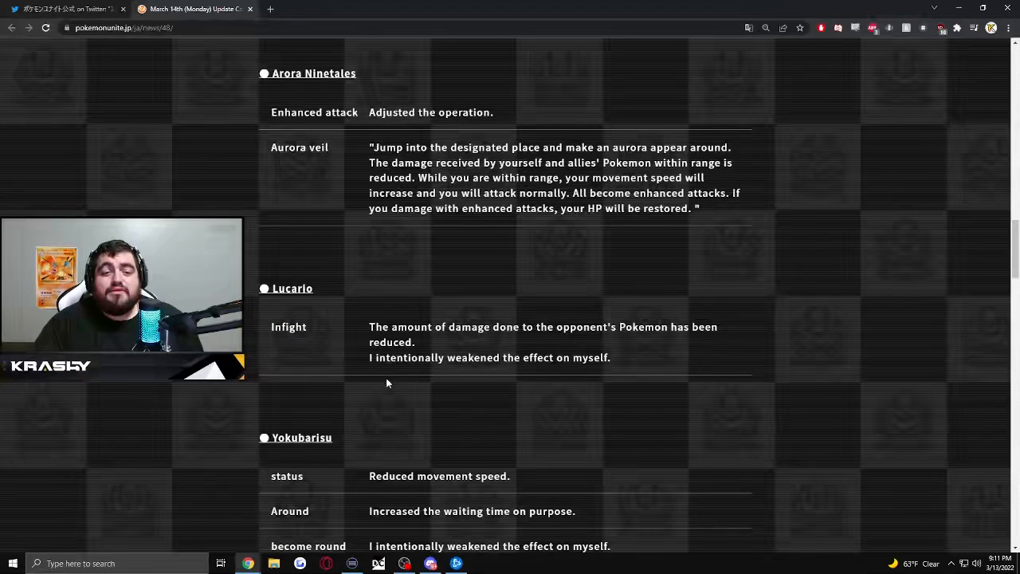
mouse_move(399, 373)
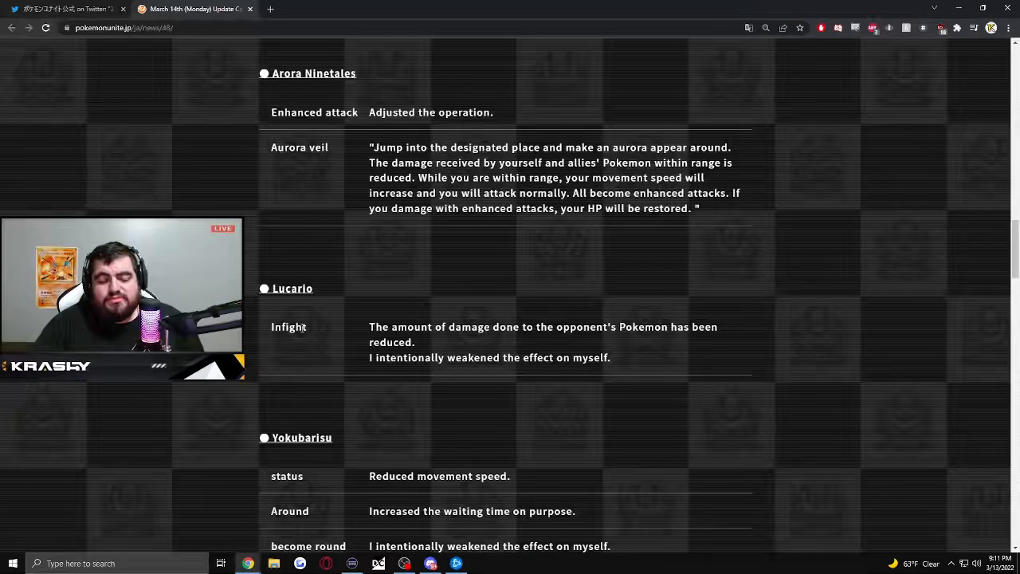
scroll(down, 3)
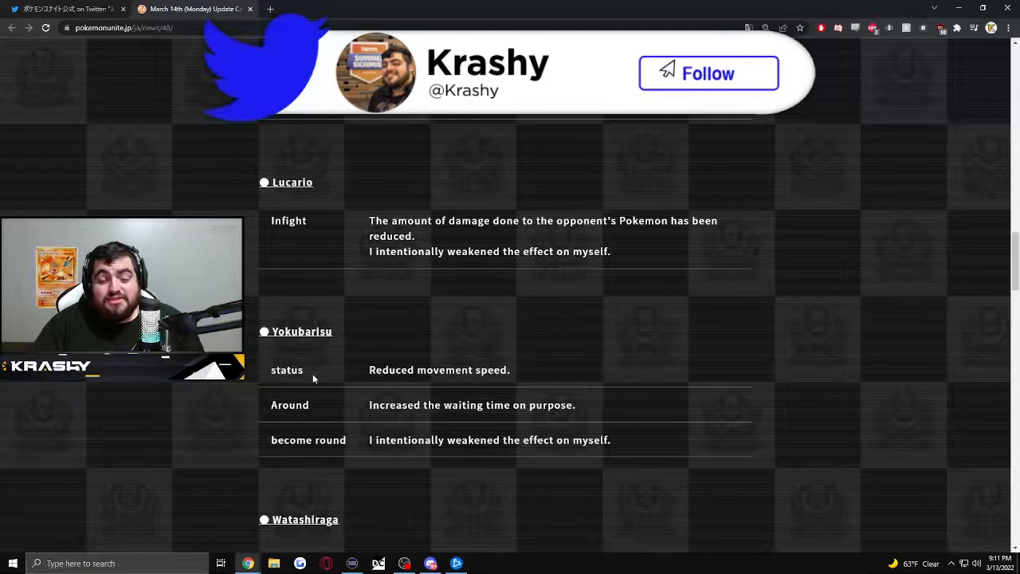
scroll(up, 3)
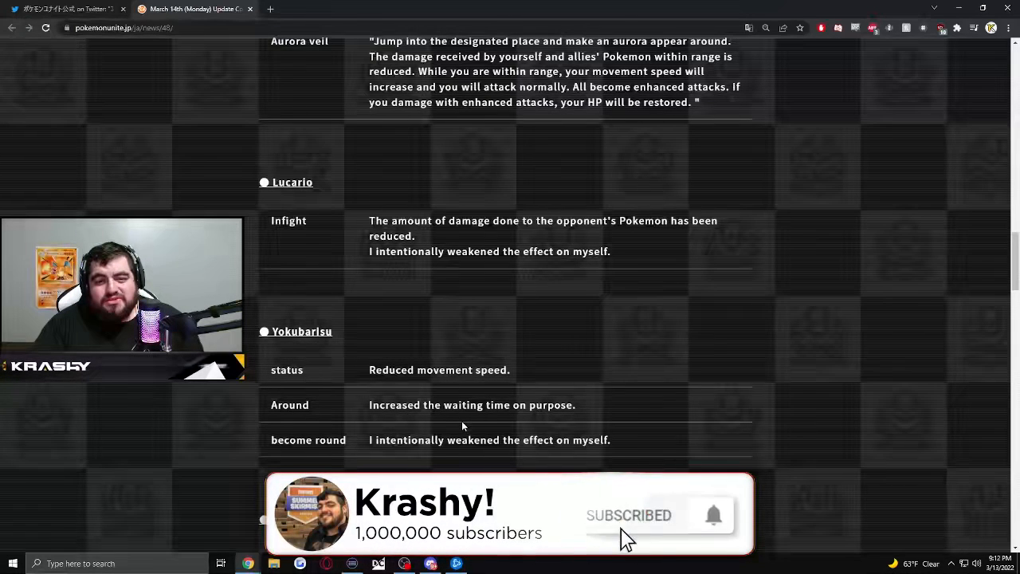
double_click(289, 404)
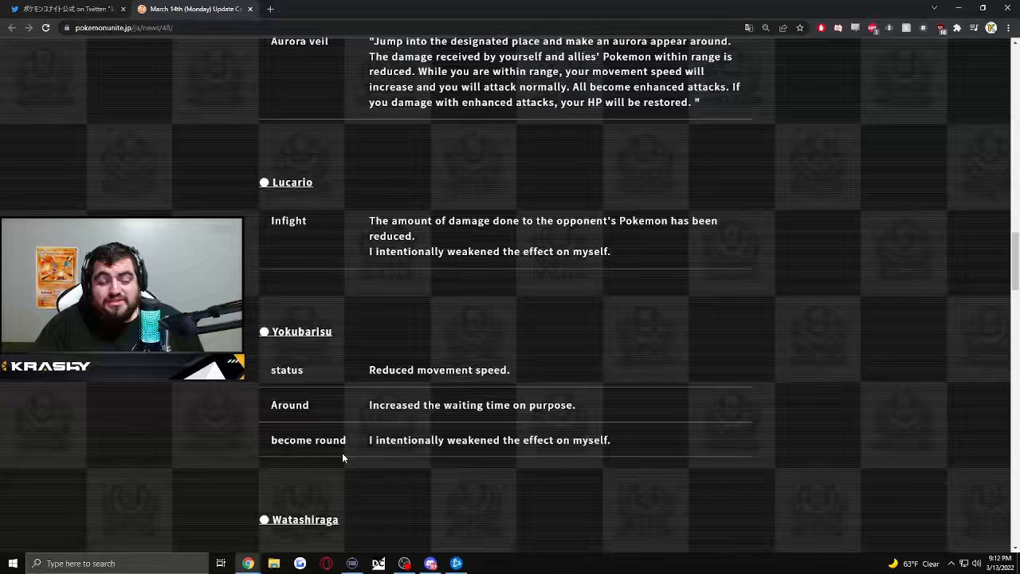
mouse_move(315, 432)
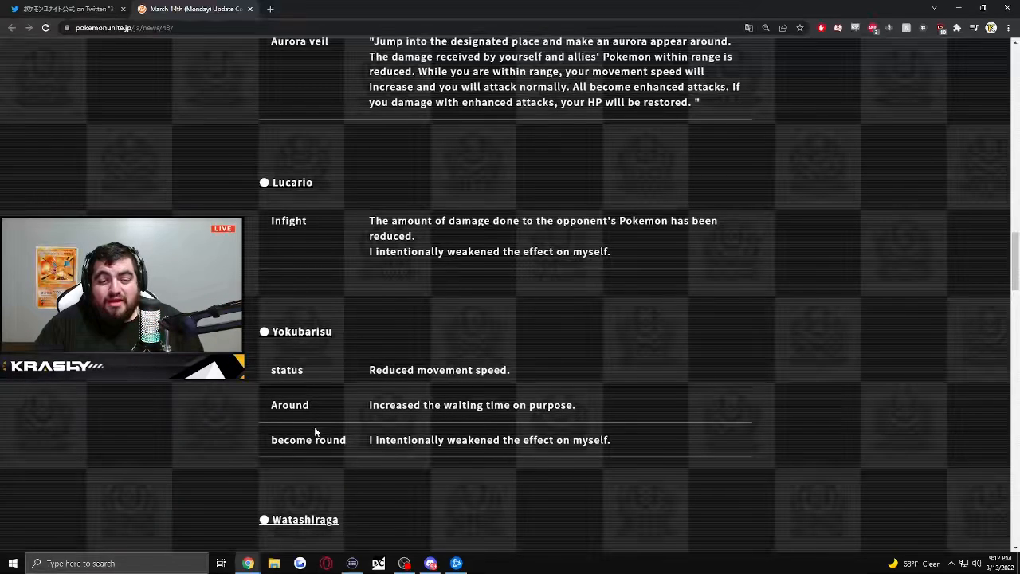
mouse_move(357, 424)
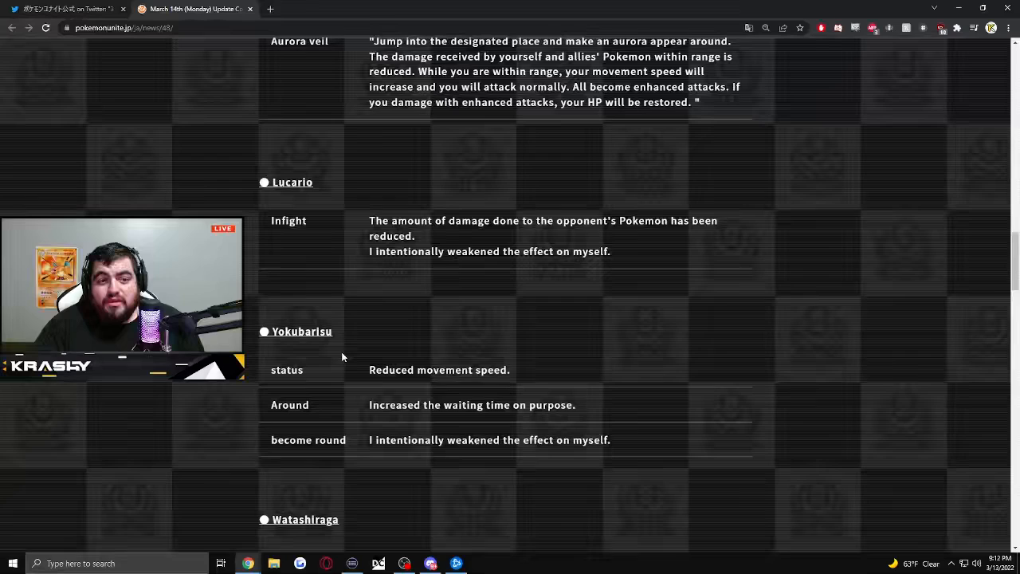
double_click(301, 331)
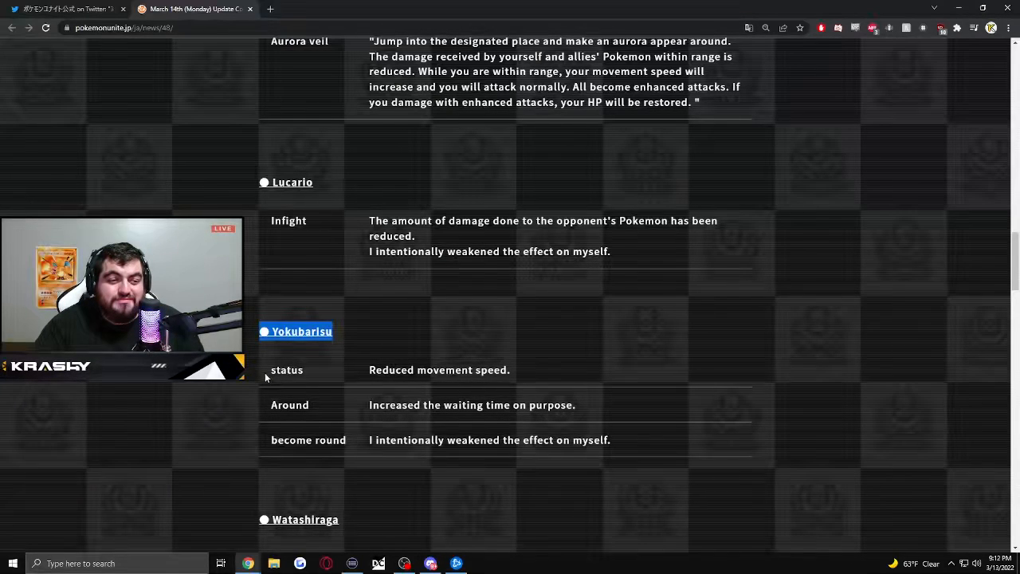
mouse_move(324, 346)
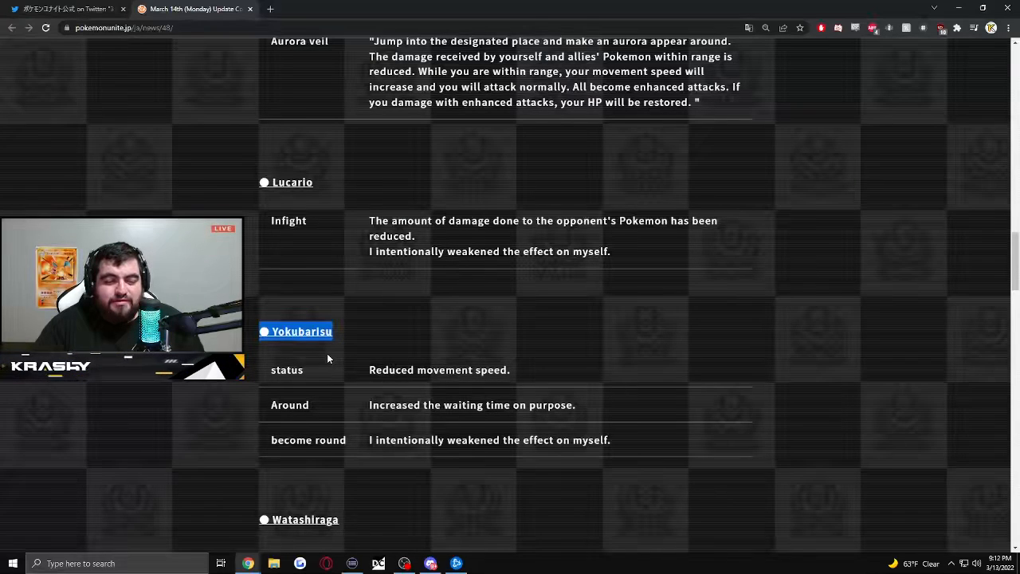
Scroll down until Watashiraga's changes and the Juniper heading appear
scroll(down, 3)
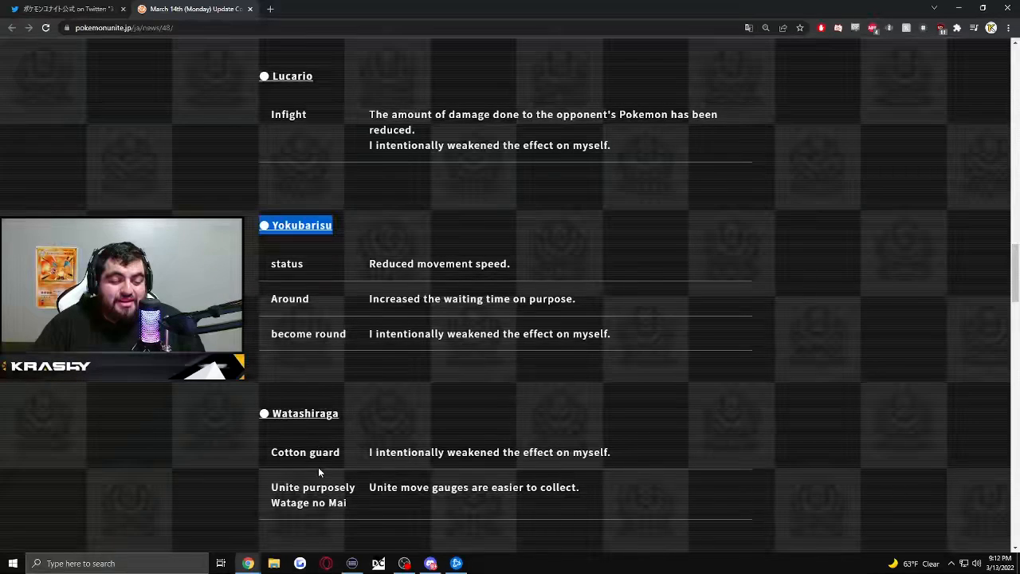
scroll(down, 3)
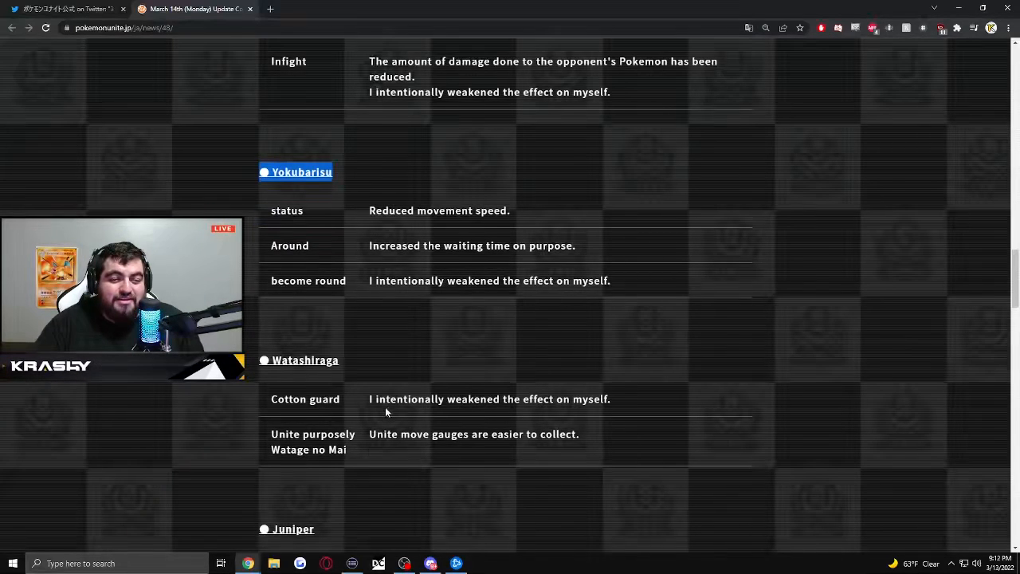
Move down past Watashiraga to Juniper's and Zeraora's damage buffs
triple_click(489, 399)
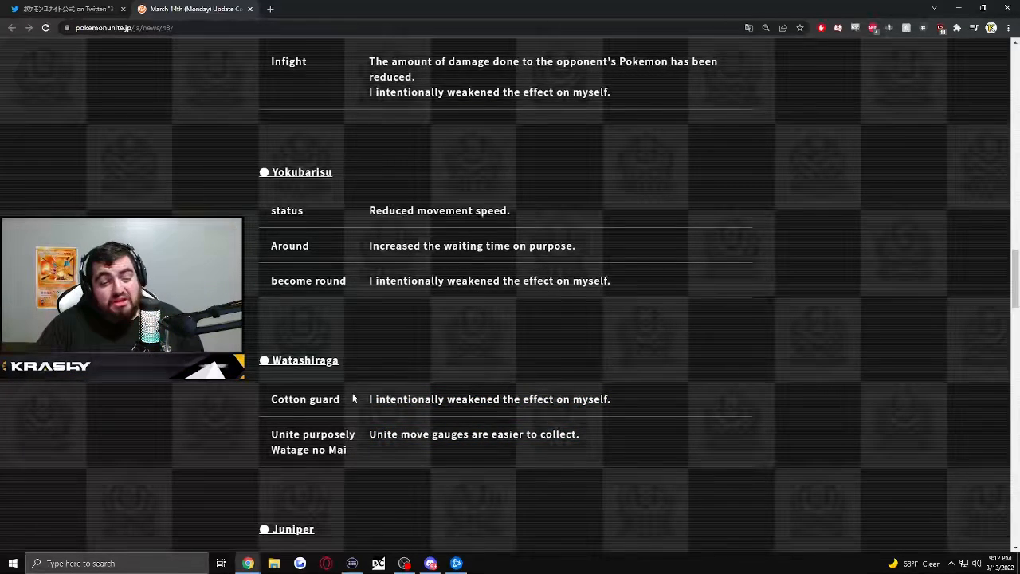
scroll(down, 3)
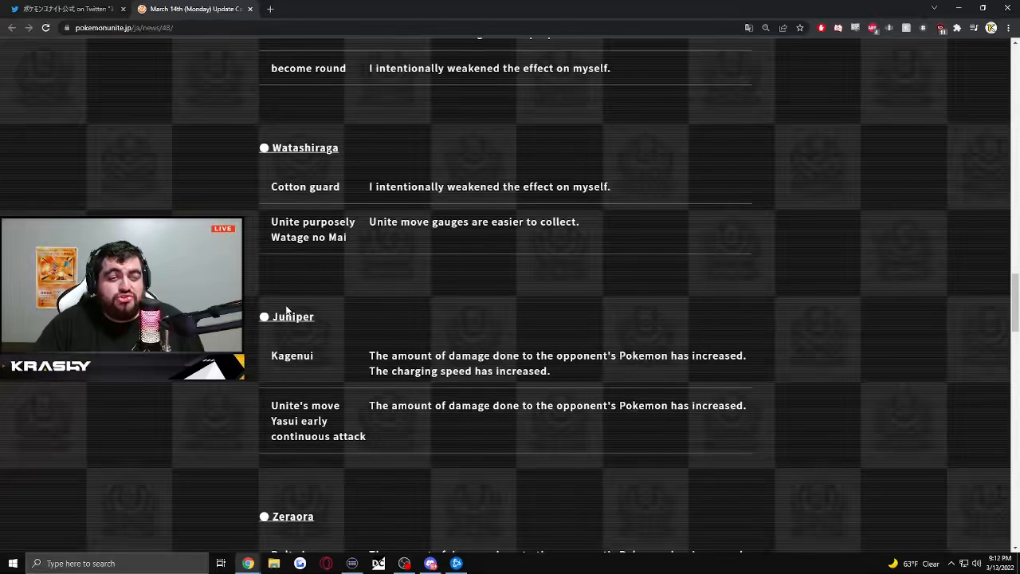
mouse_move(301, 372)
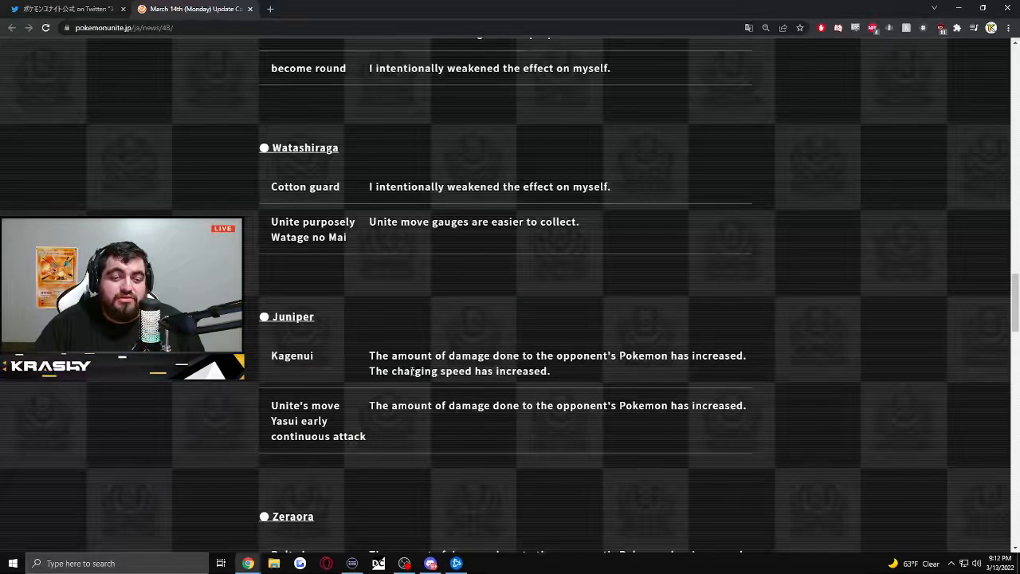
mouse_move(363, 360)
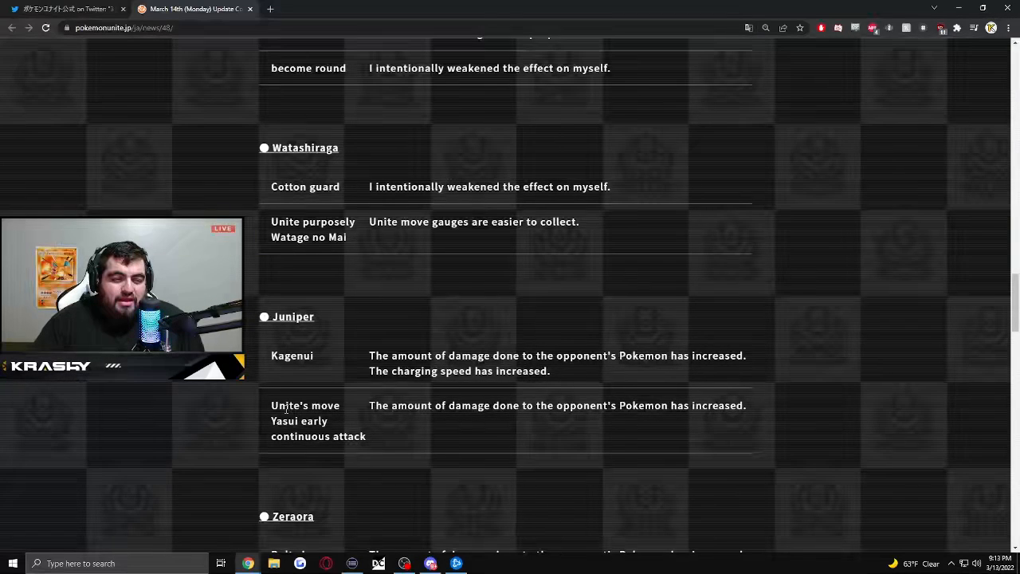
scroll(down, 3)
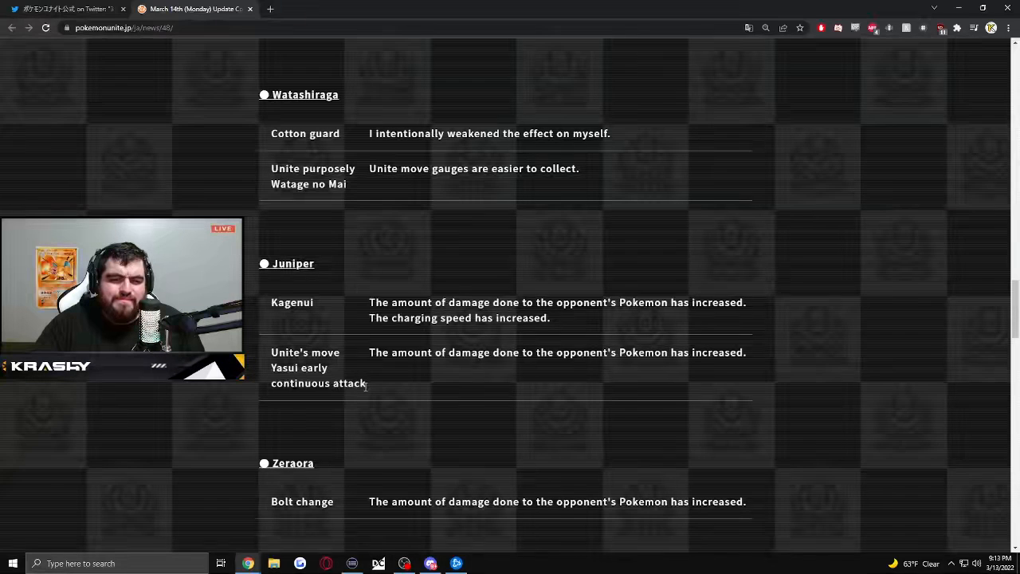
mouse_move(676, 334)
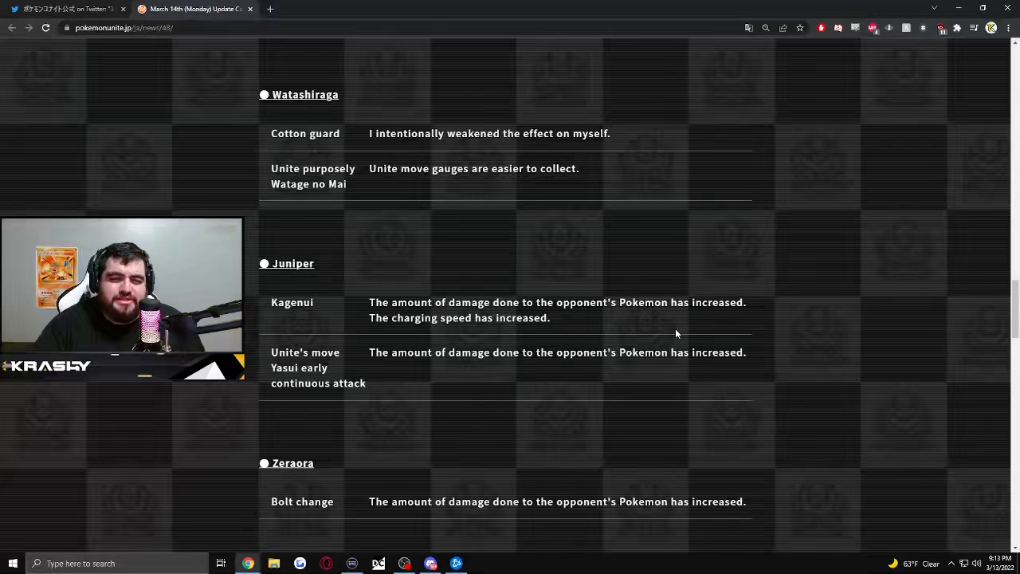
scroll(up, 3)
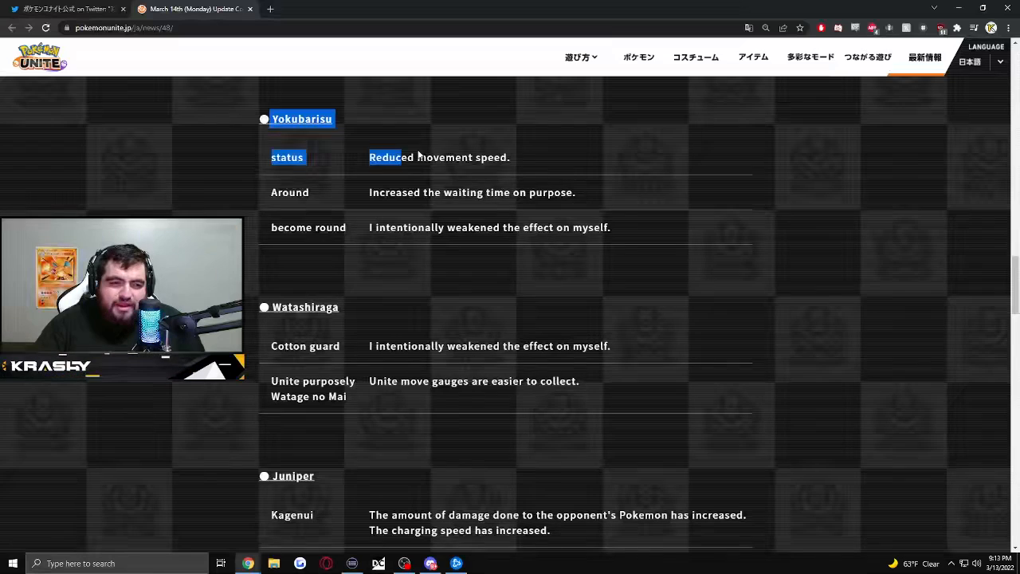
Continue to Trevenant's movement speed, Wood hammer and bug-fix changes
scroll(down, 3)
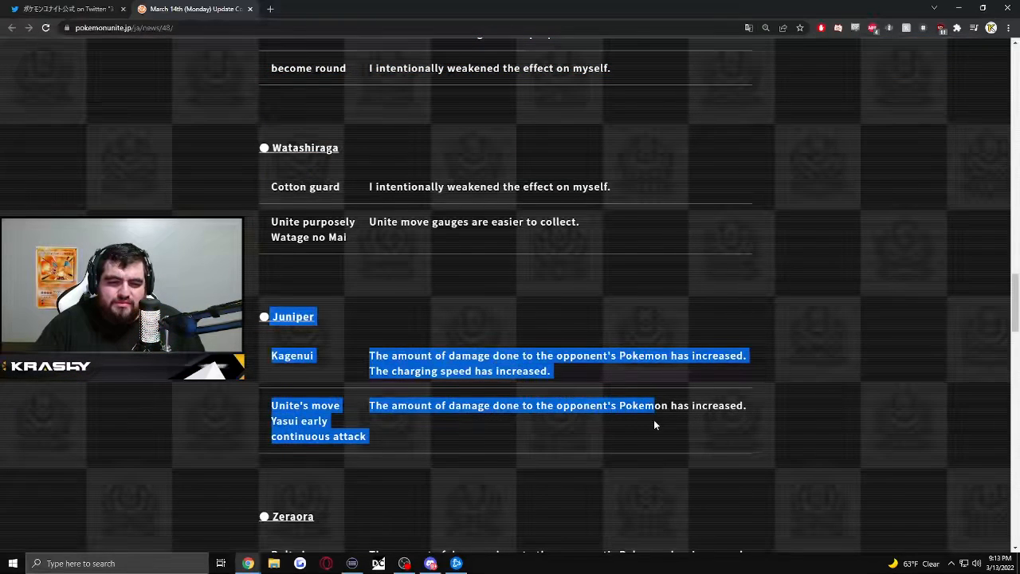
scroll(down, 3)
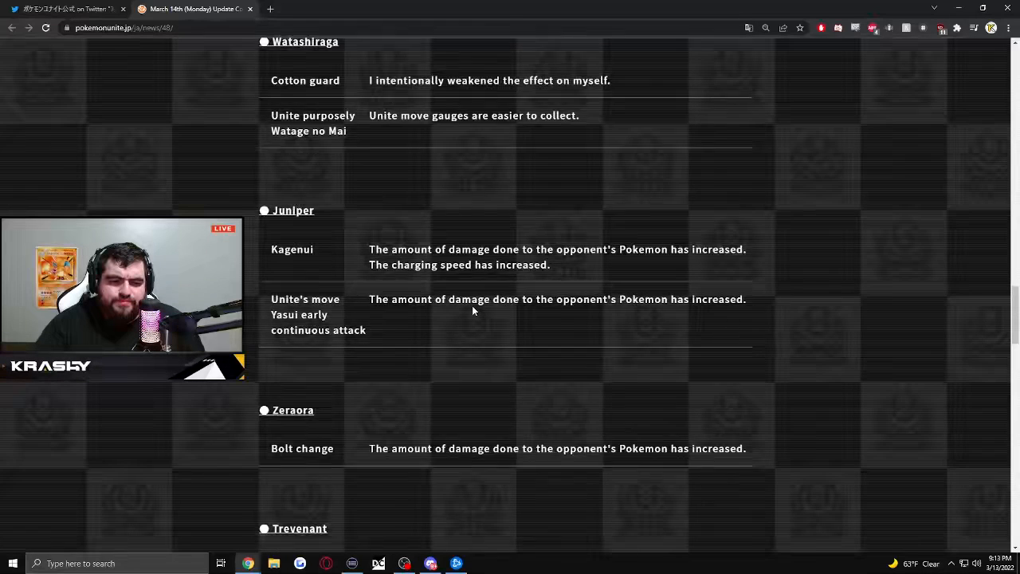
scroll(down, 3)
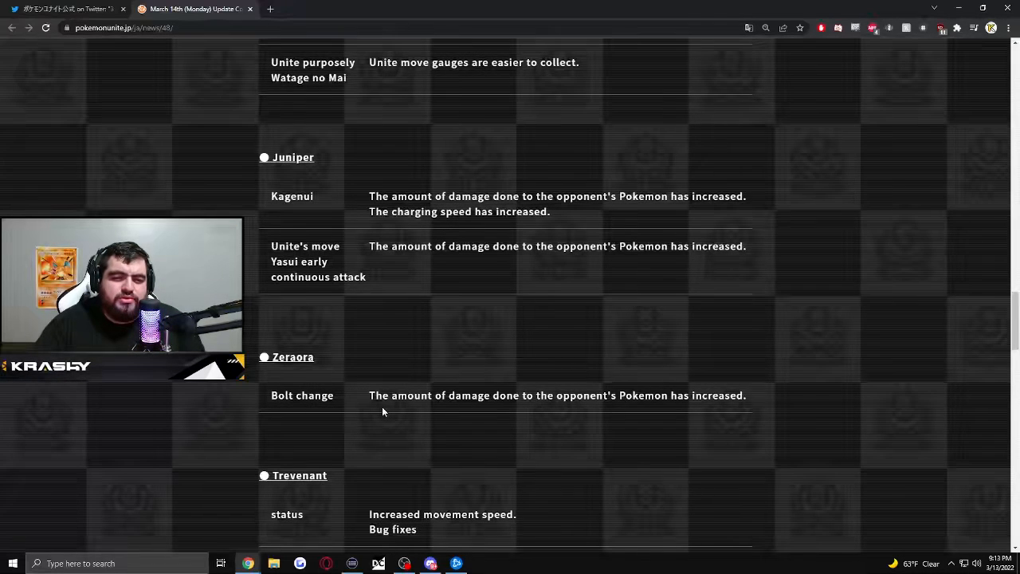
mouse_move(409, 407)
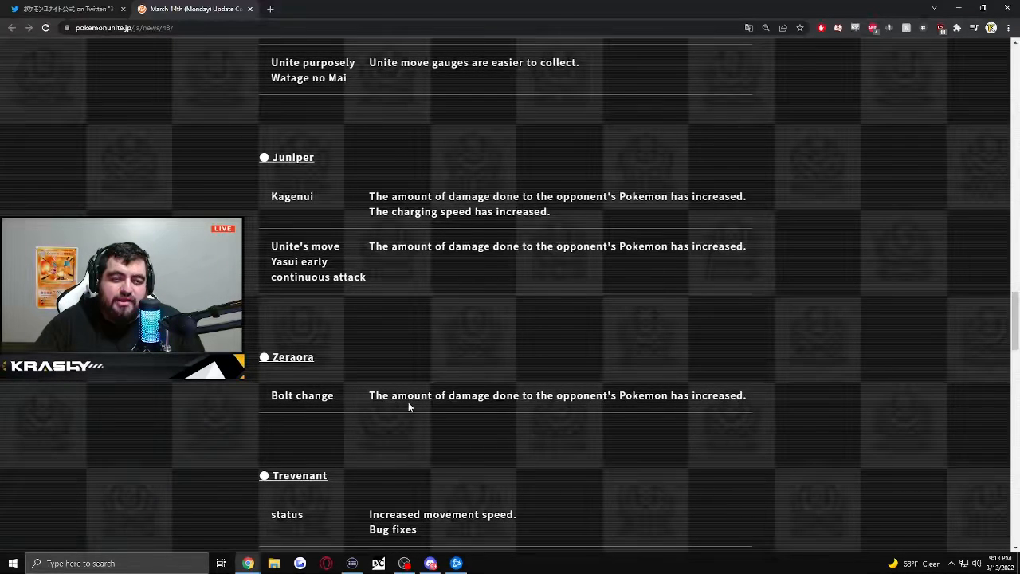
mouse_move(749, 398)
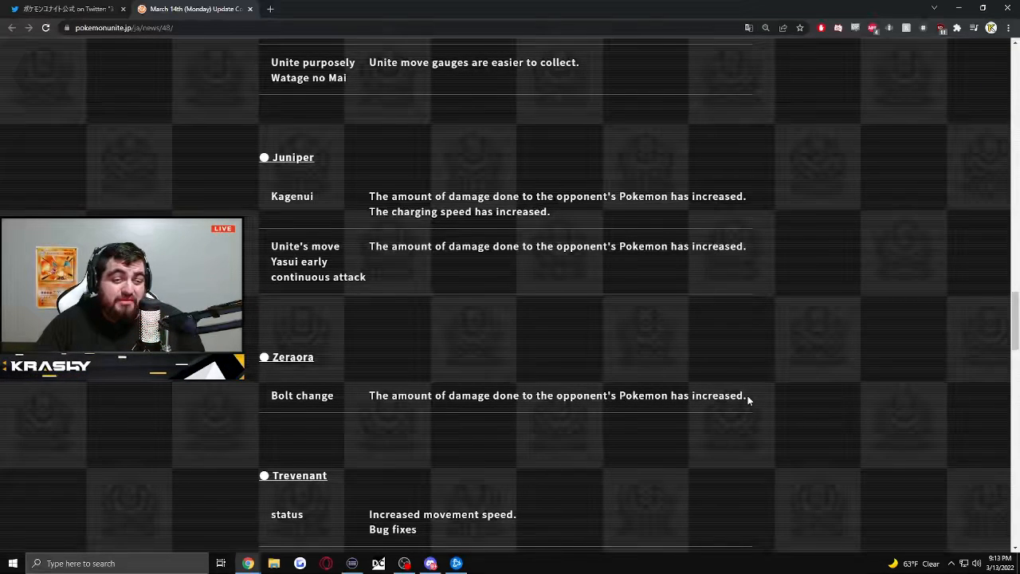
scroll(down, 3)
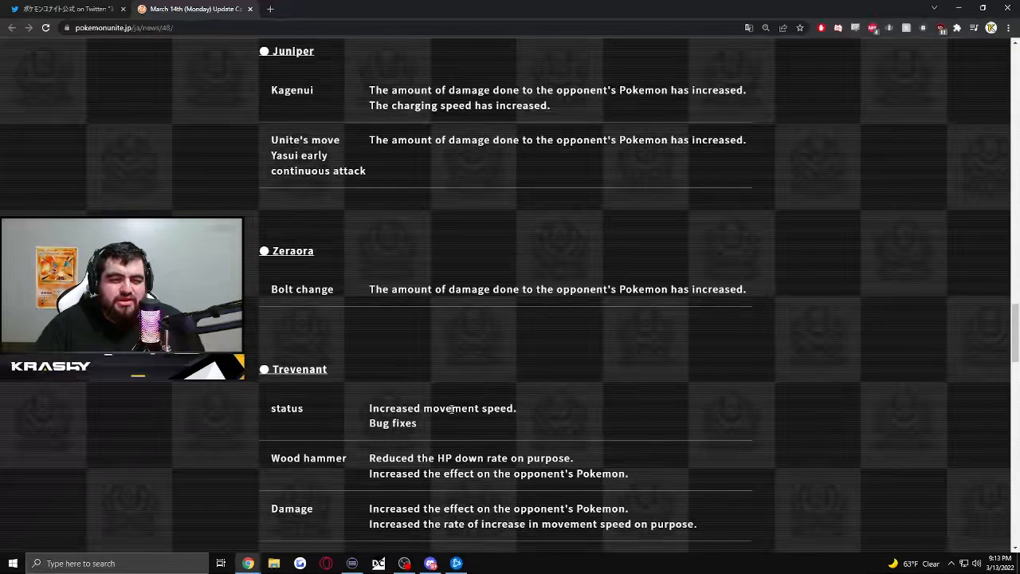
Scroll to Amarjo's Tropical kick and Fumitsuki buffs and highlight the Fumitsuki damage note
scroll(down, 3)
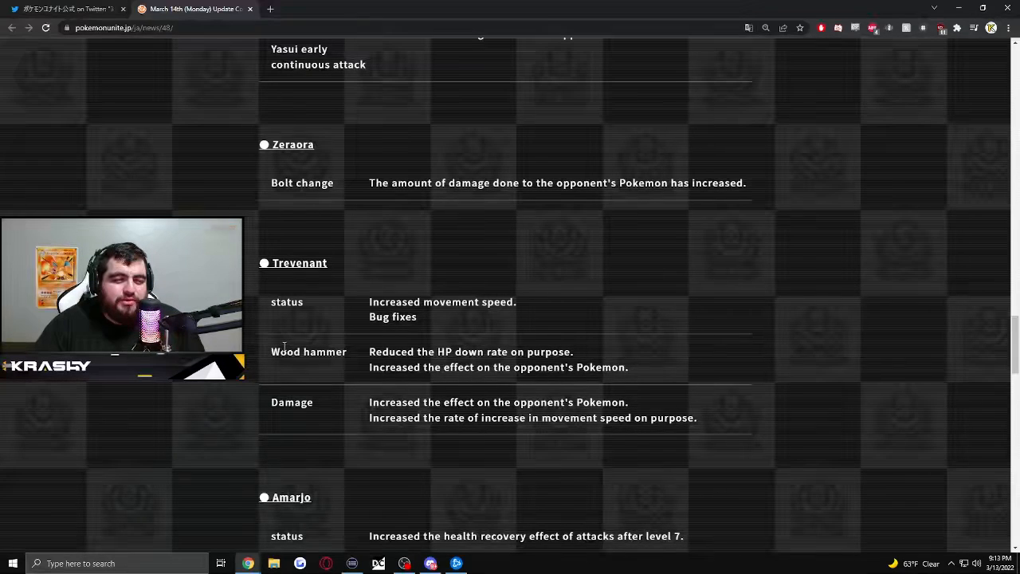
mouse_move(381, 391)
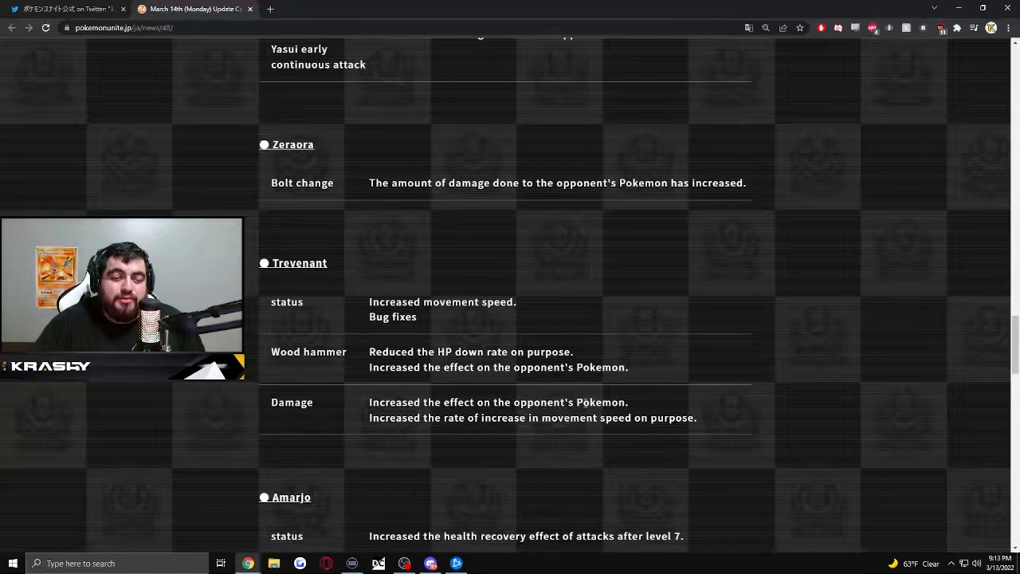
scroll(down, 3)
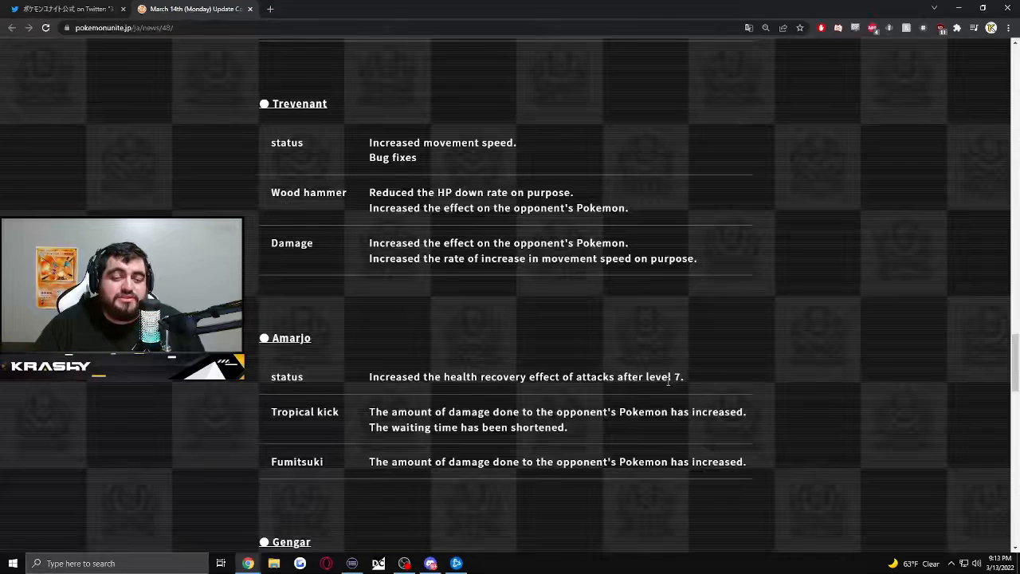
scroll(down, 3)
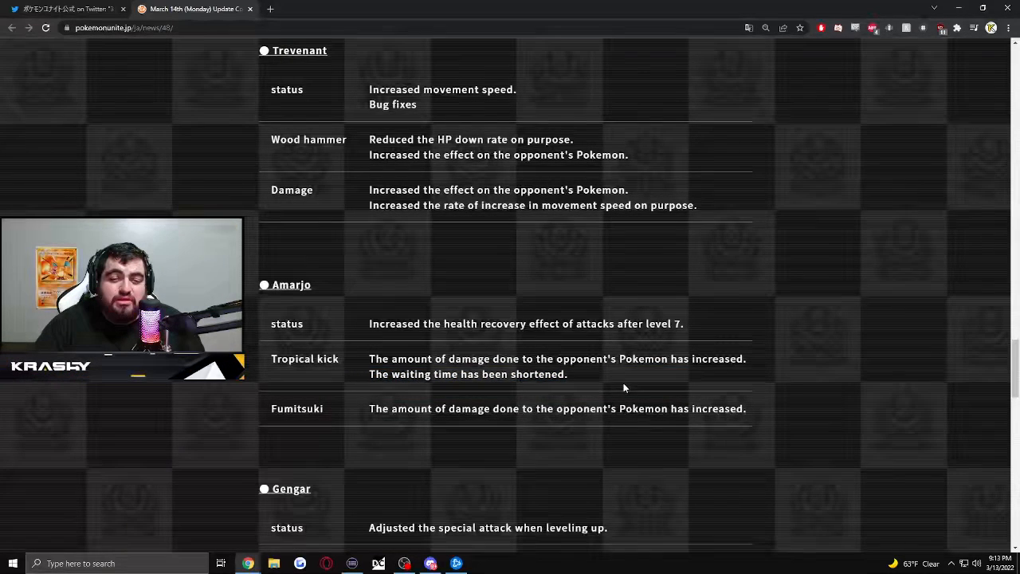
double_click(538, 374)
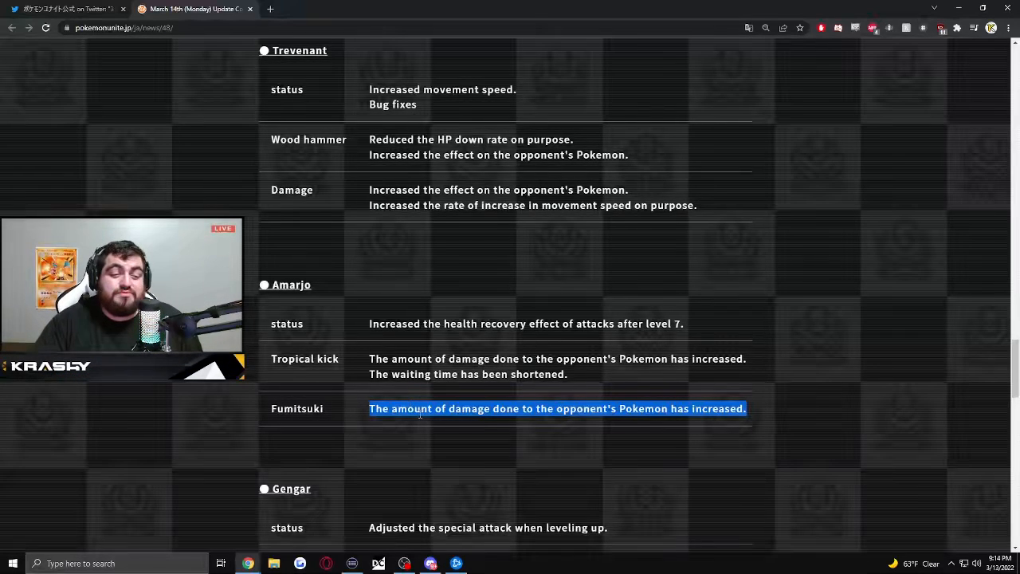
Scroll past Gengar to Hoopa's four nerfs and Gilgard's Seinaru sword bug fix
scroll(down, 3)
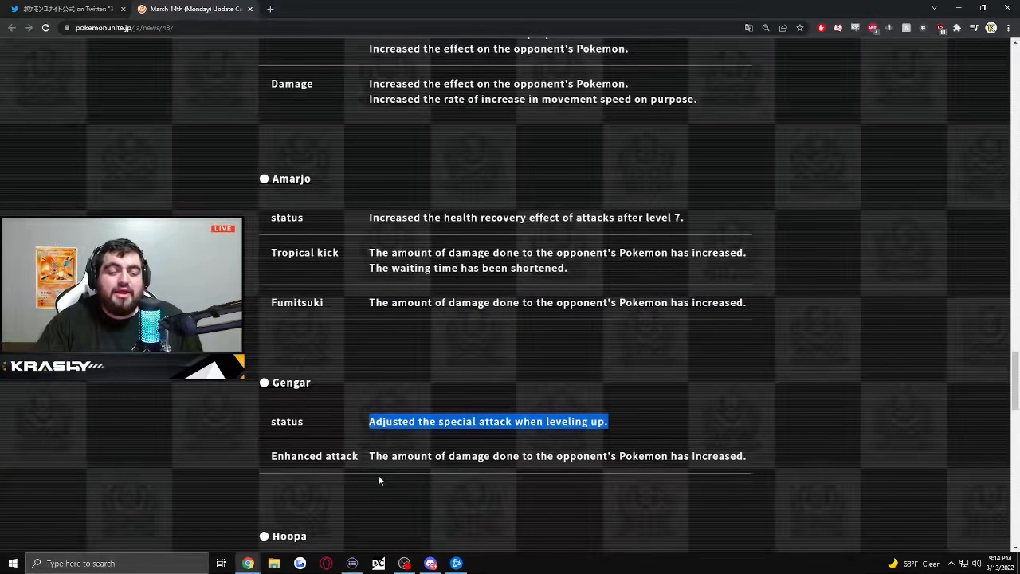
mouse_move(559, 477)
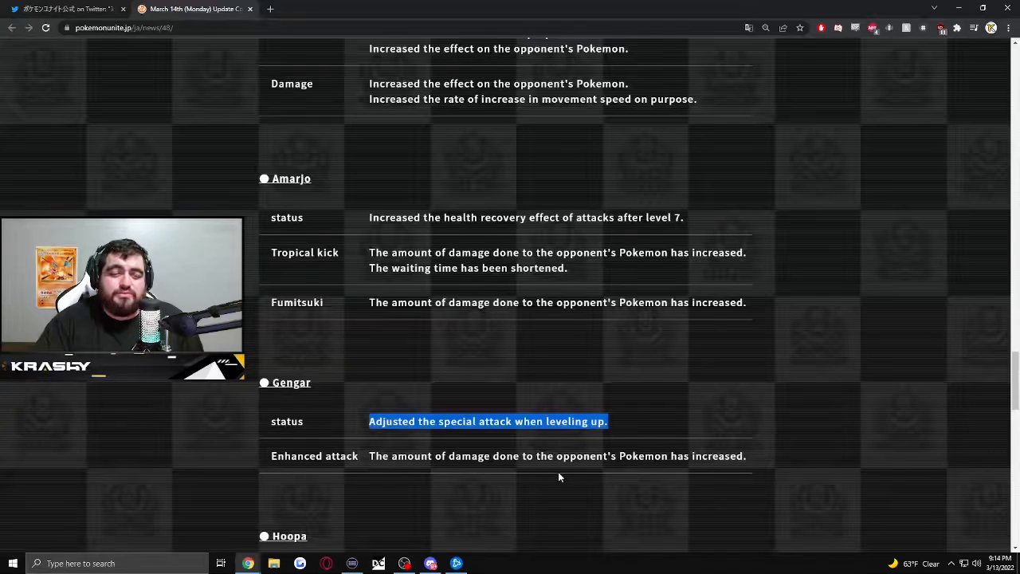
scroll(down, 3)
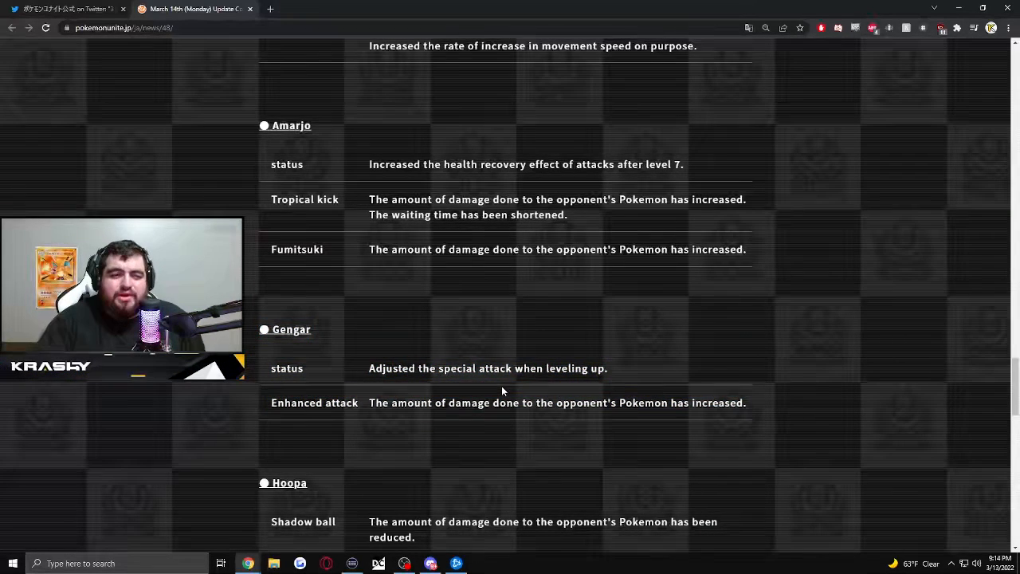
scroll(down, 3)
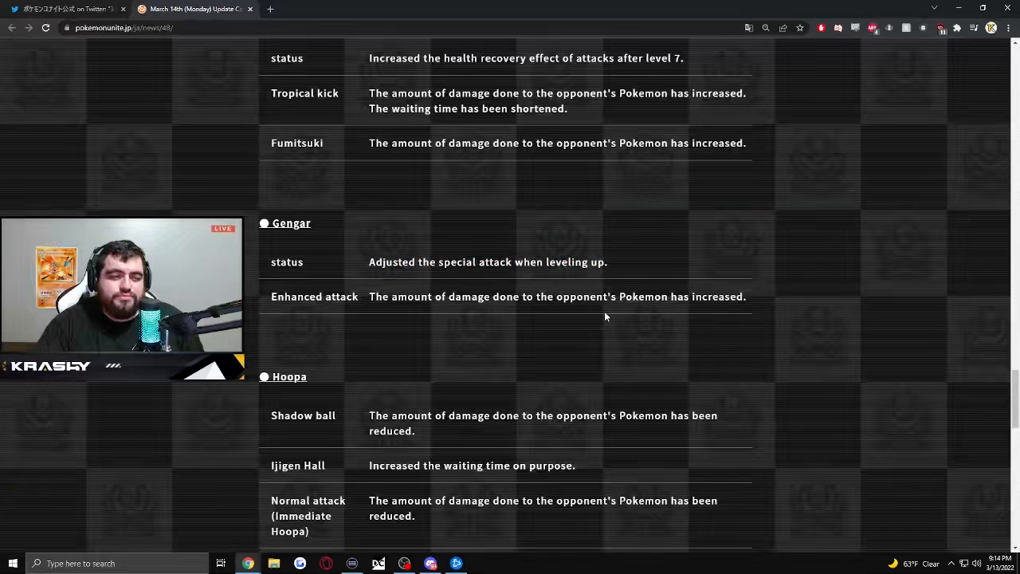
scroll(down, 3)
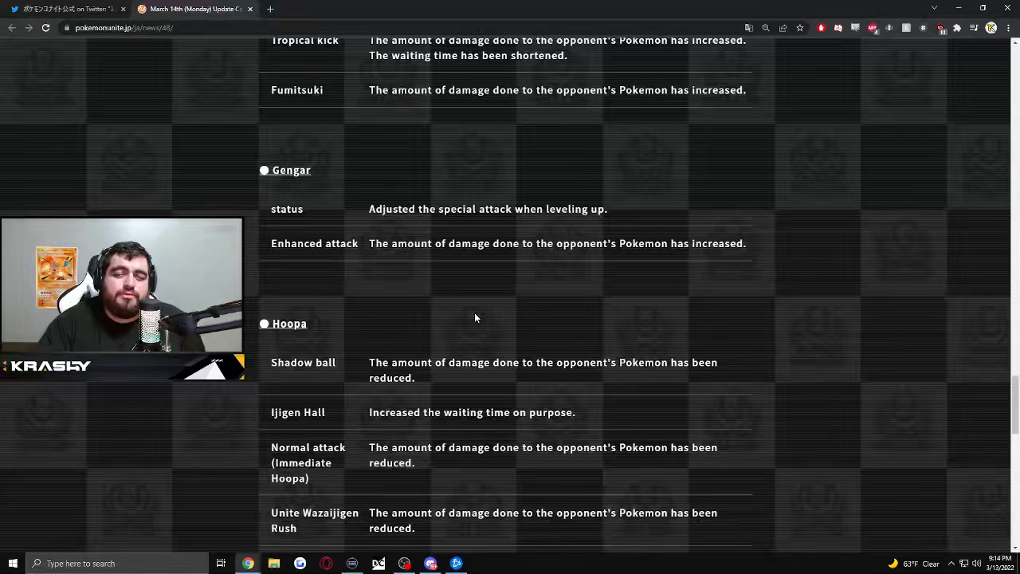
scroll(down, 3)
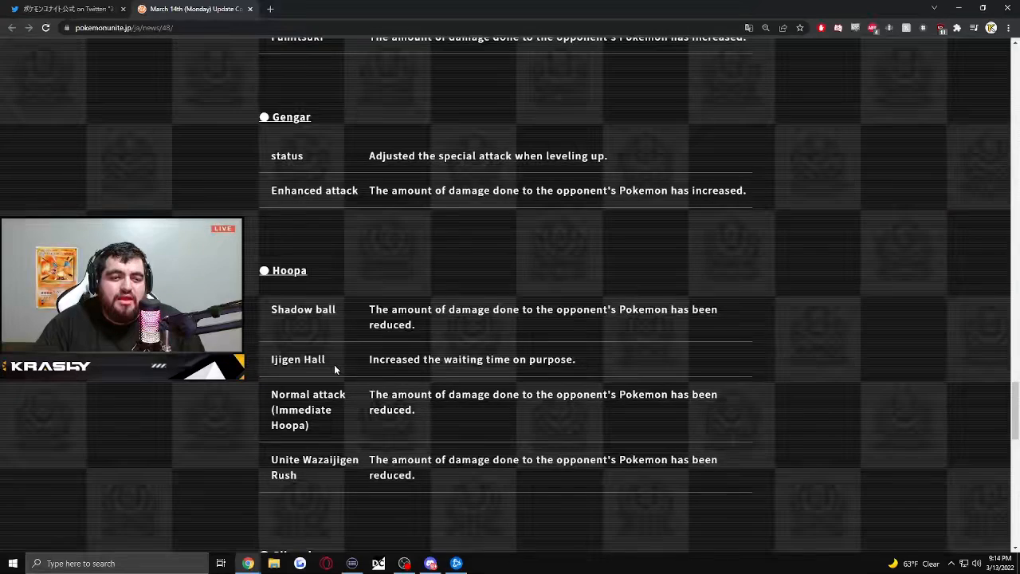
double_click(298, 358)
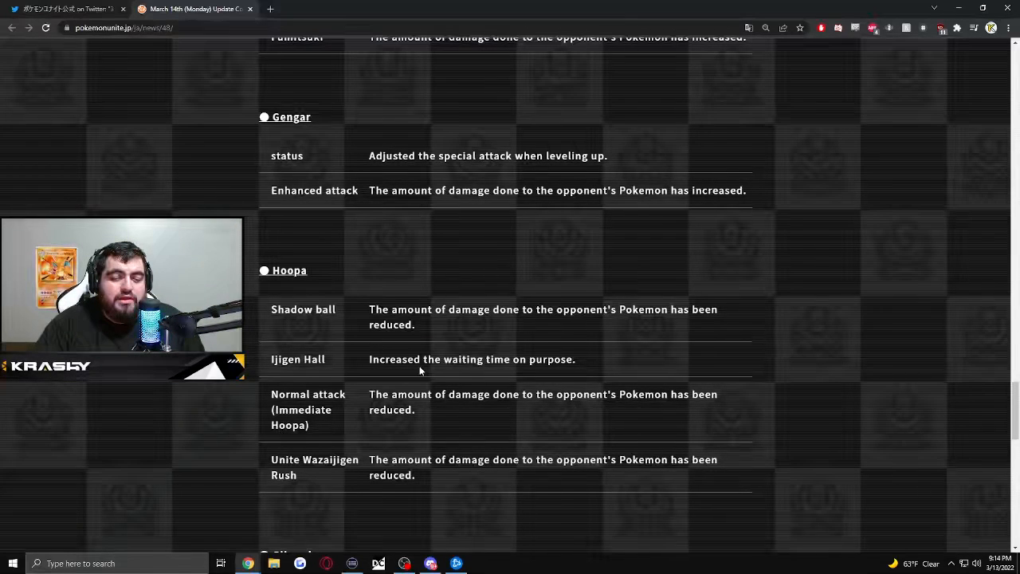
mouse_move(616, 422)
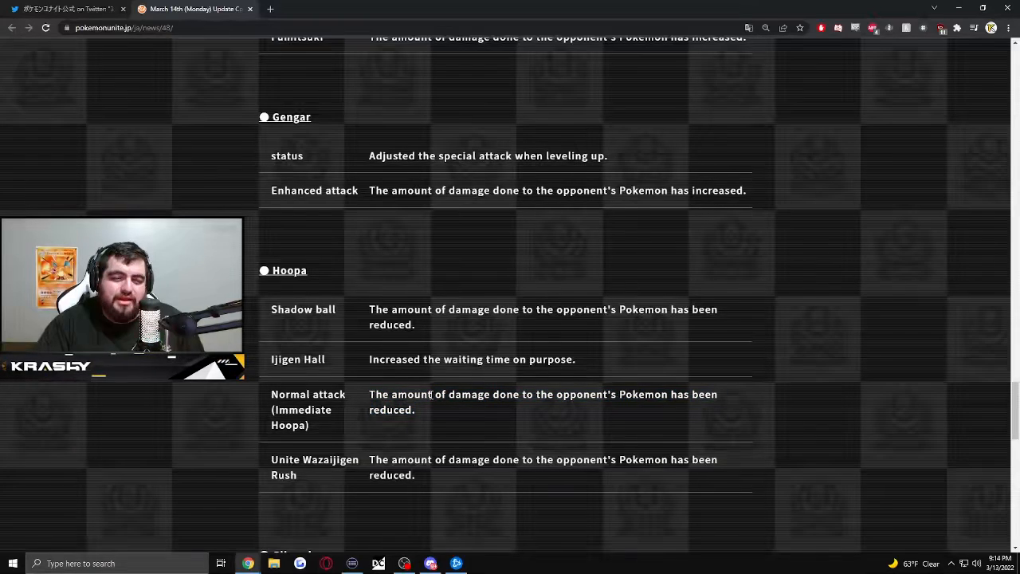
scroll(down, 3)
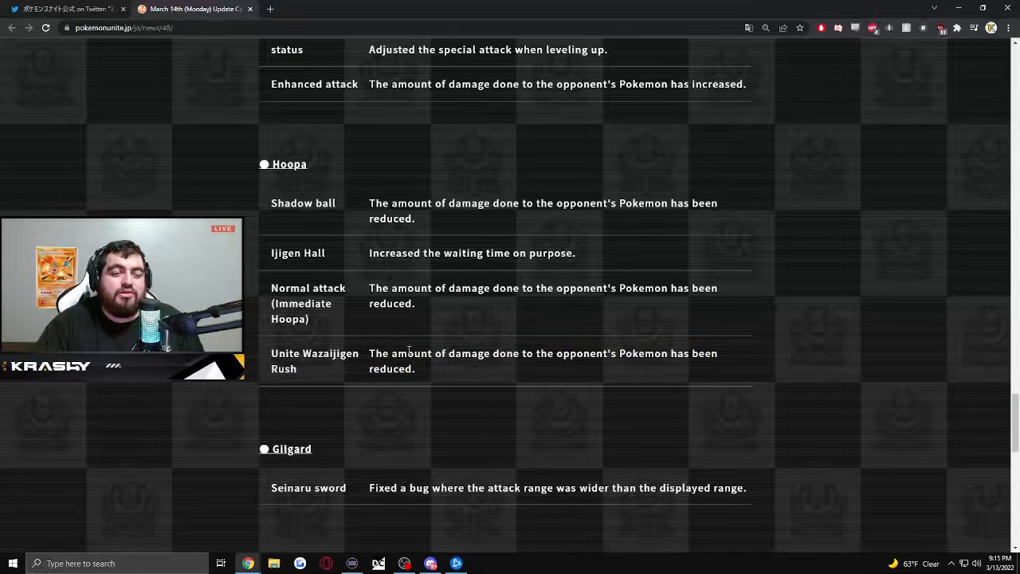
scroll(down, 3)
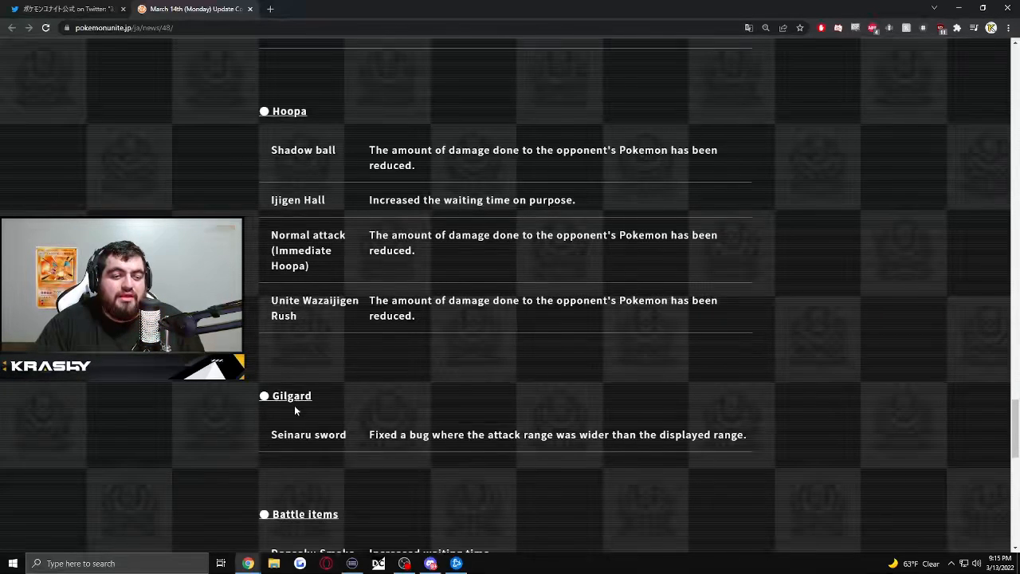
mouse_move(335, 385)
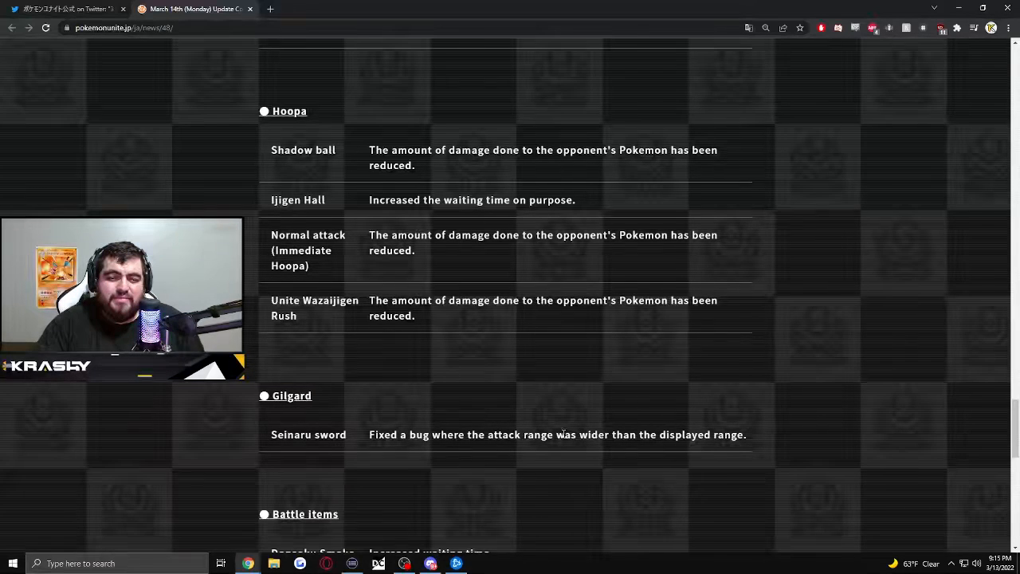
double_click(339, 434)
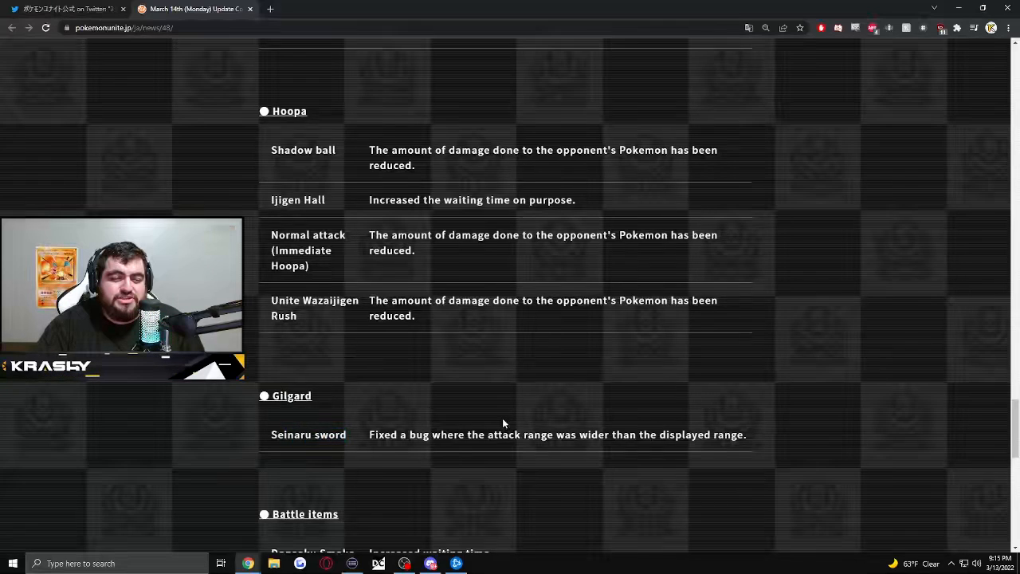
scroll(down, 3)
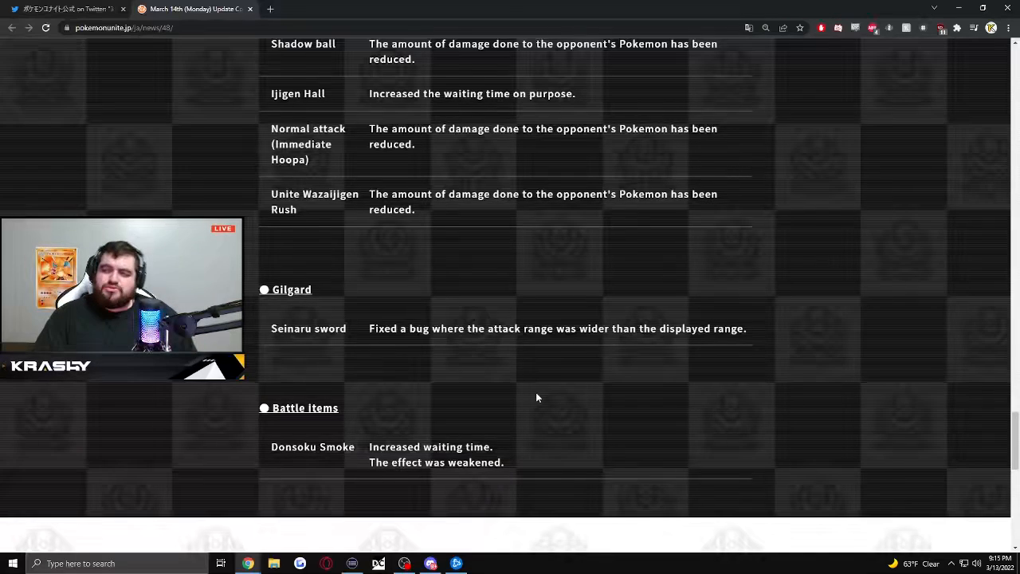
scroll(up, 3)
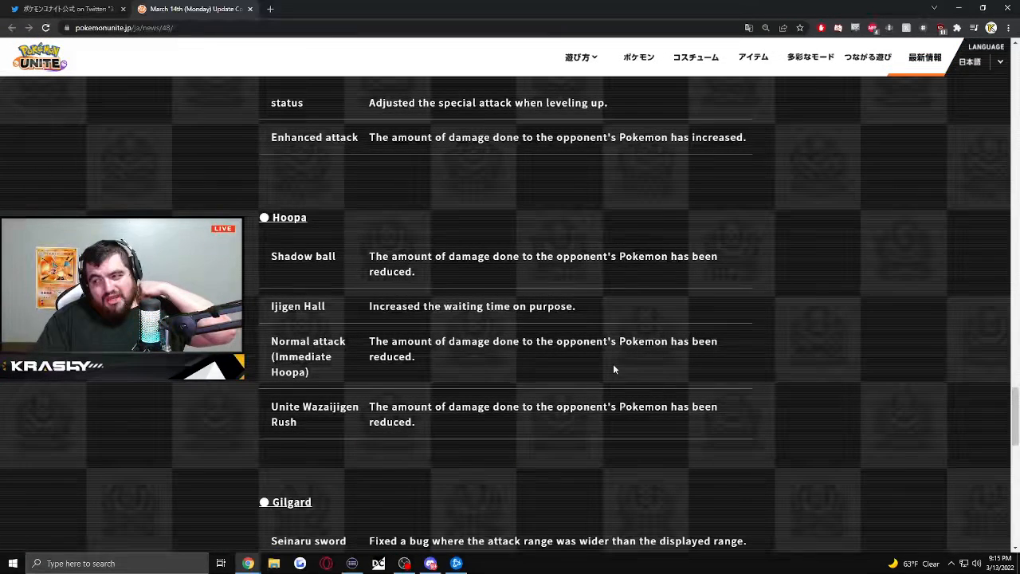
Scroll back up past Gengar, Amarjo, Trevenant, Zeraora and Juniper to Alolan Ninetales and Lucario
scroll(up, 3)
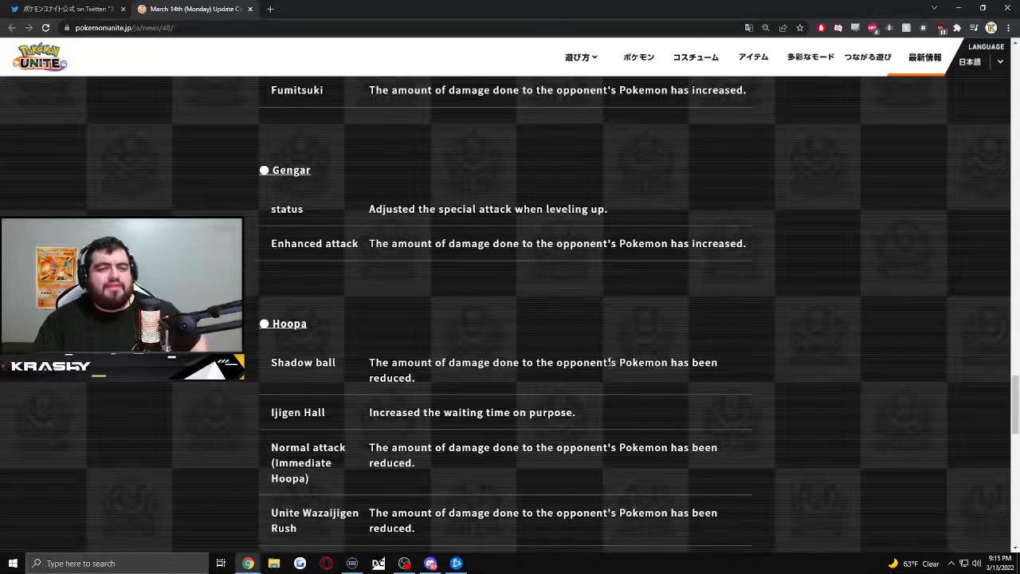
scroll(up, 3)
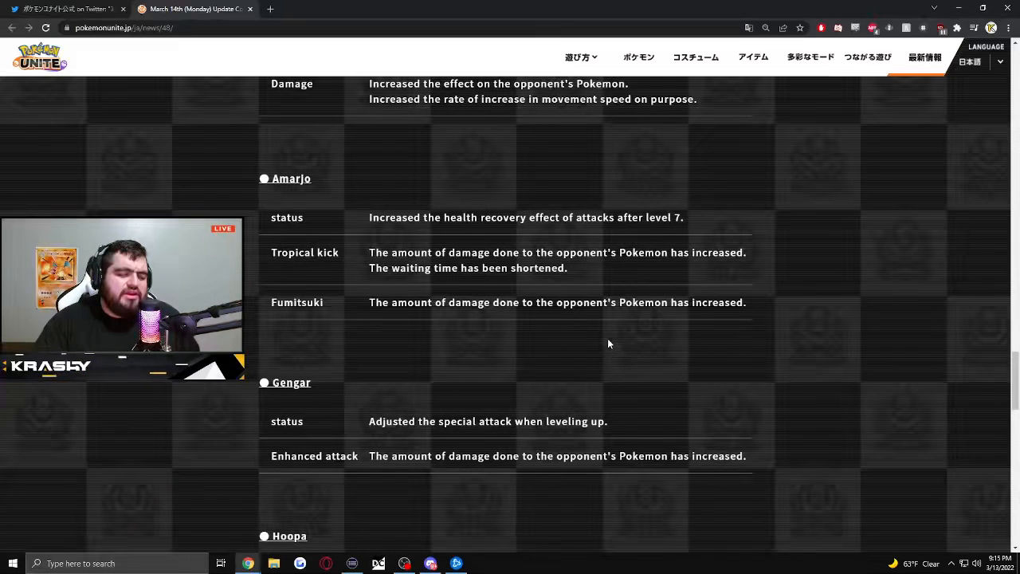
scroll(up, 3)
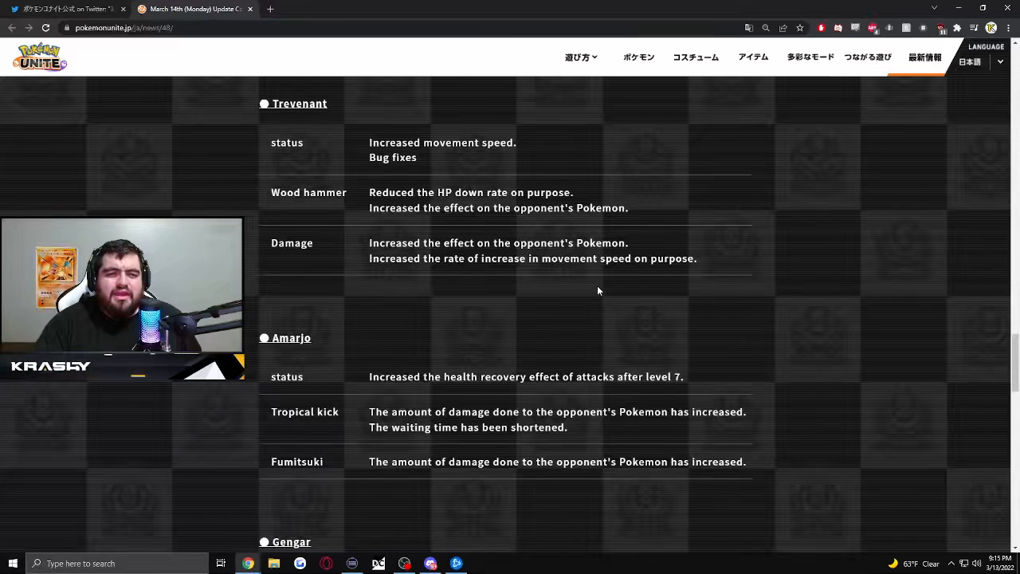
scroll(up, 3)
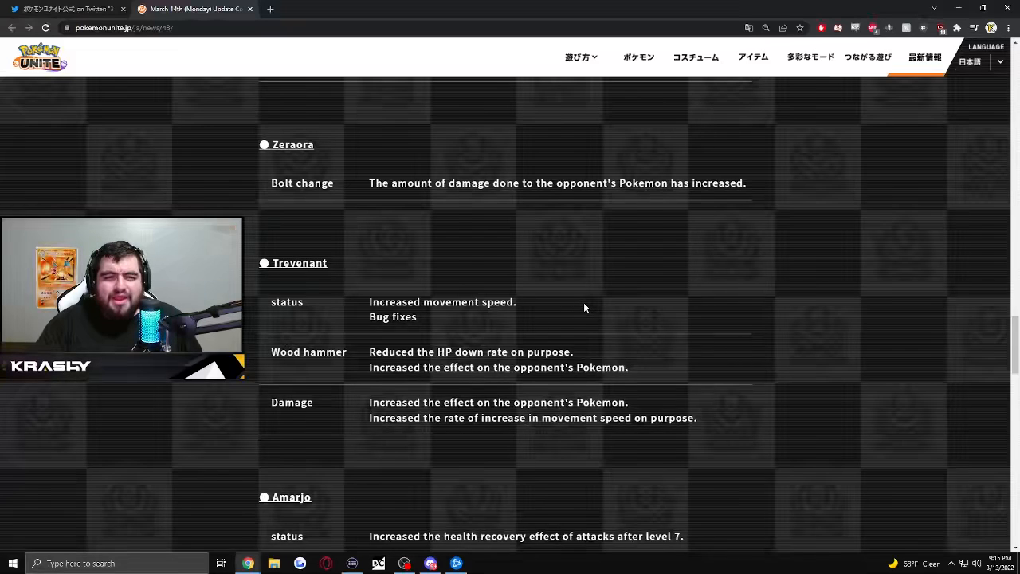
scroll(up, 3)
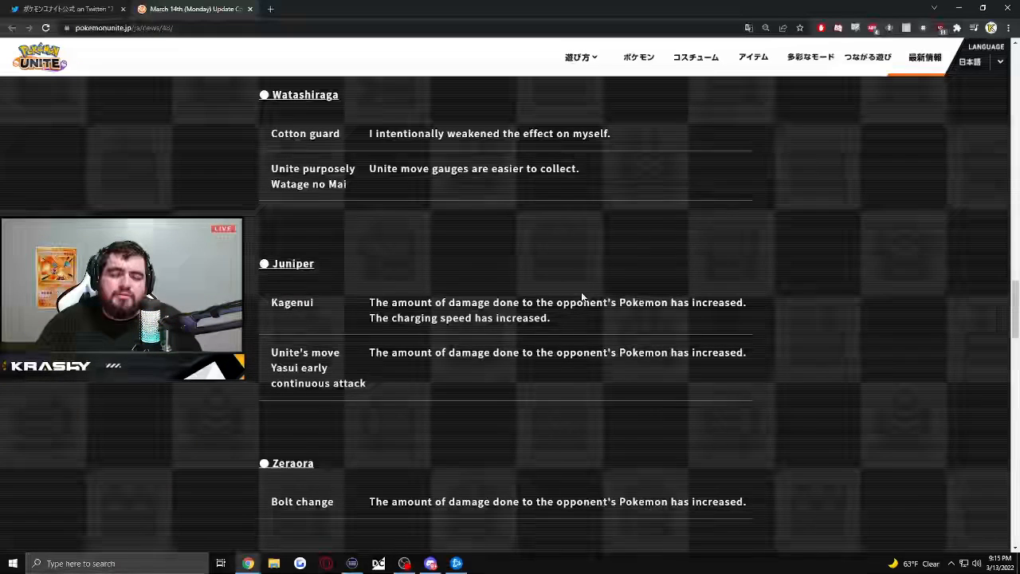
scroll(up, 3)
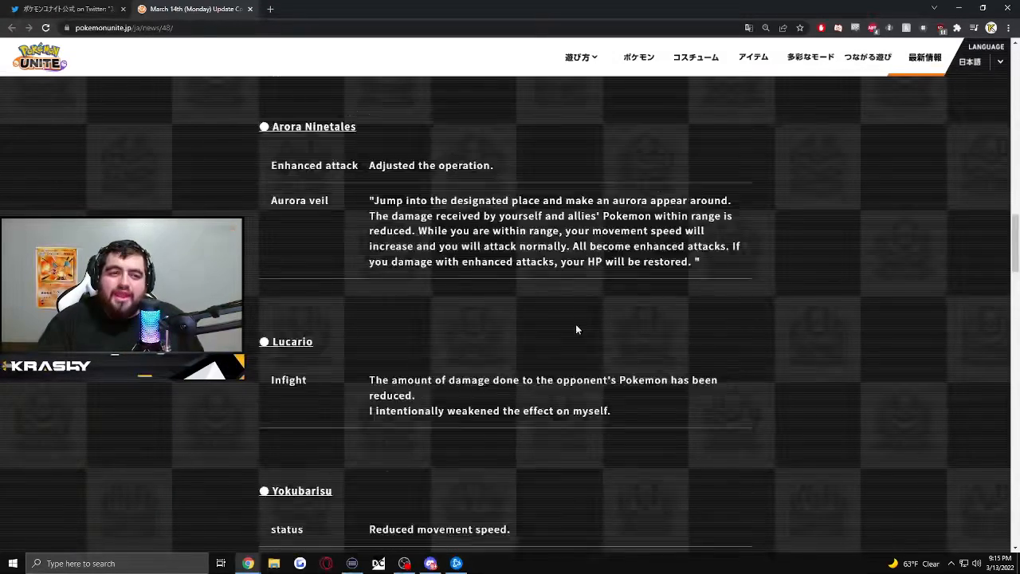
Scroll down through Yokubarisu and Watashiraga to Juniper, then back to Lucario and Yokubarisu
scroll(up, 3)
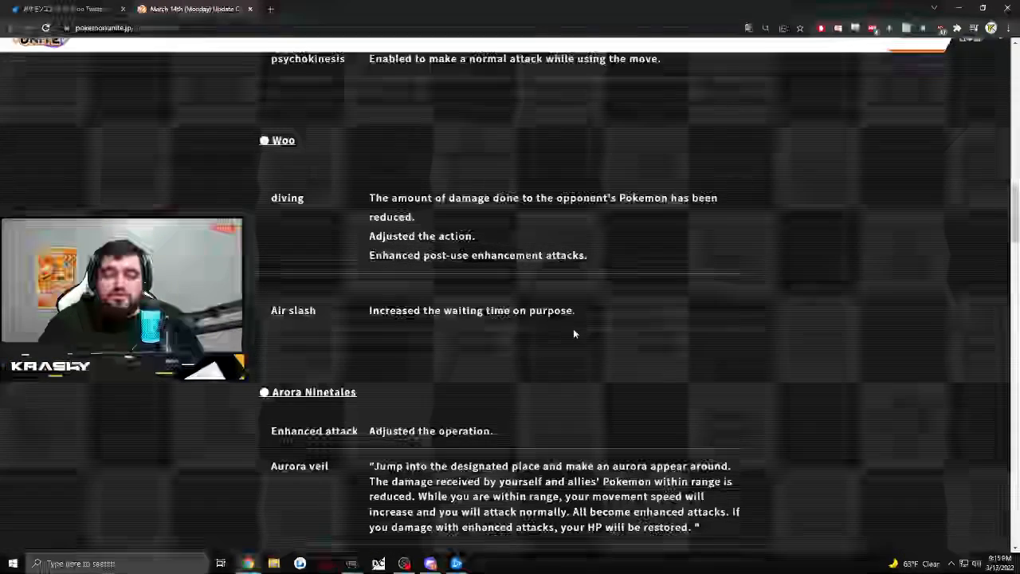
scroll(down, 3)
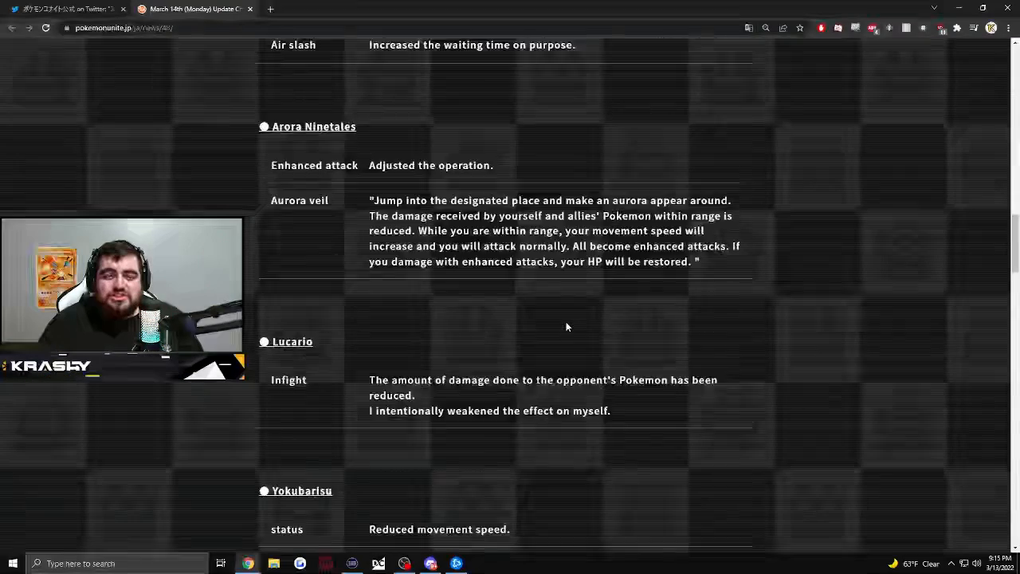
scroll(up, 3)
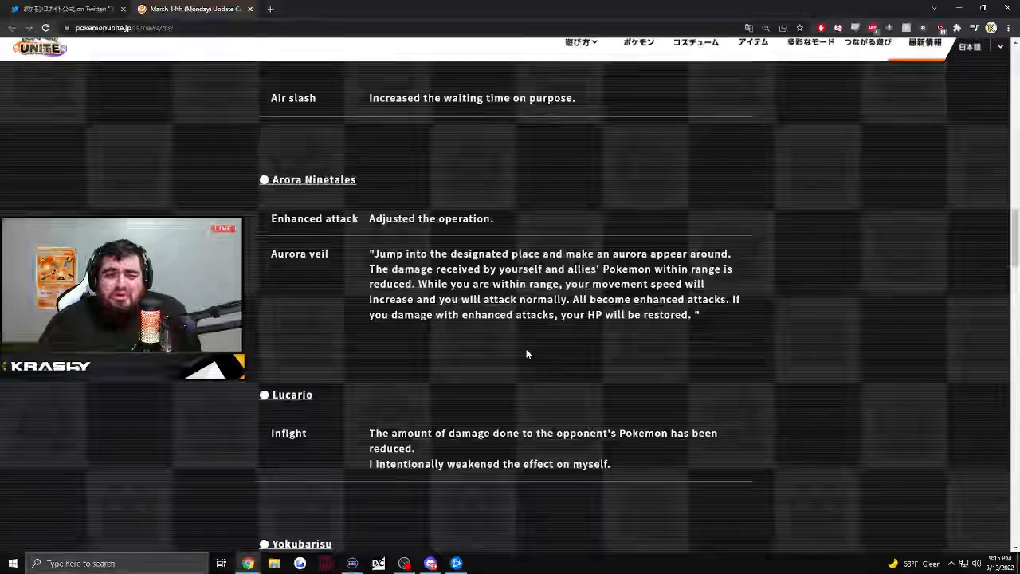
scroll(down, 3)
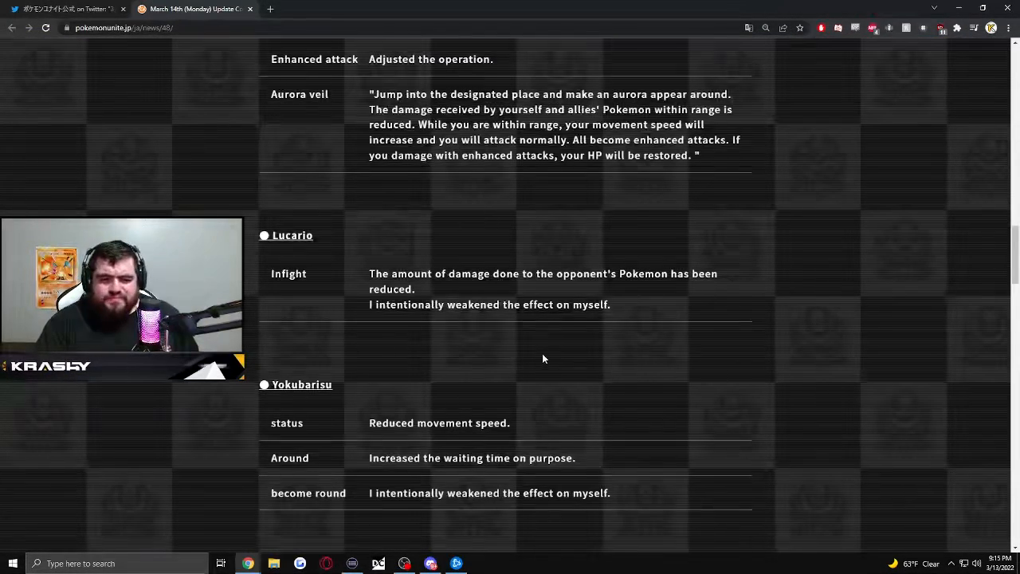
scroll(down, 3)
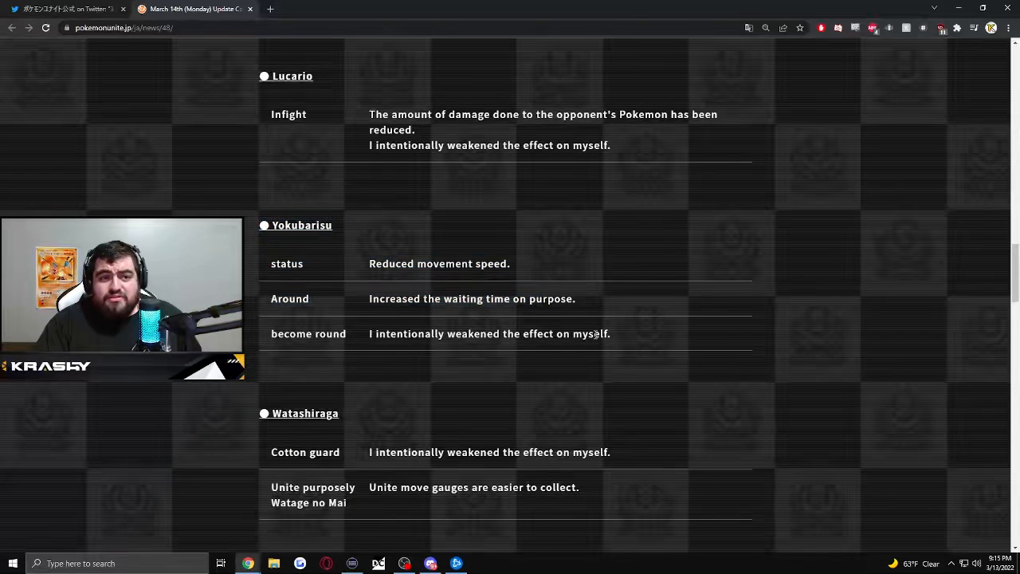
scroll(down, 3)
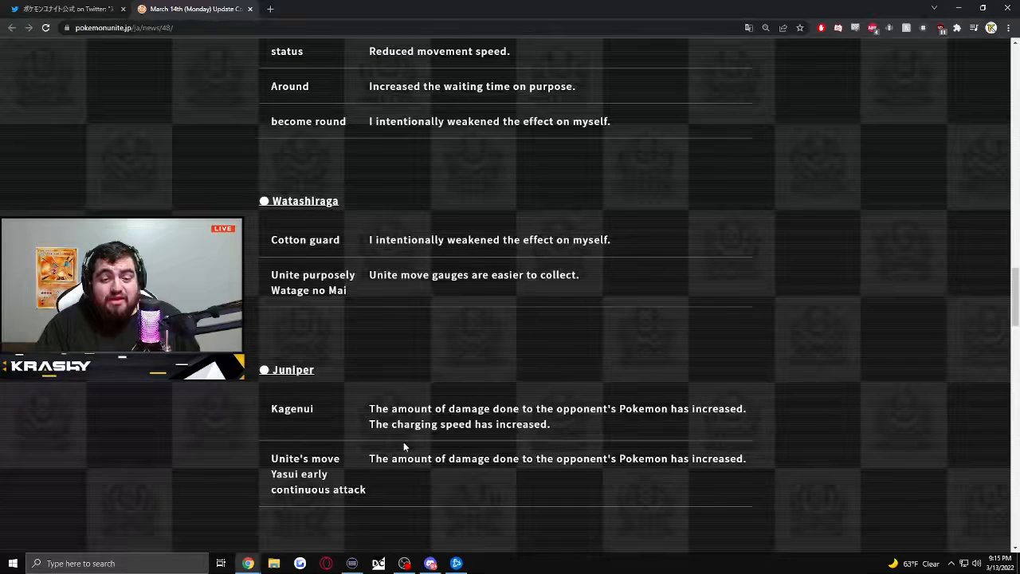
mouse_move(372, 502)
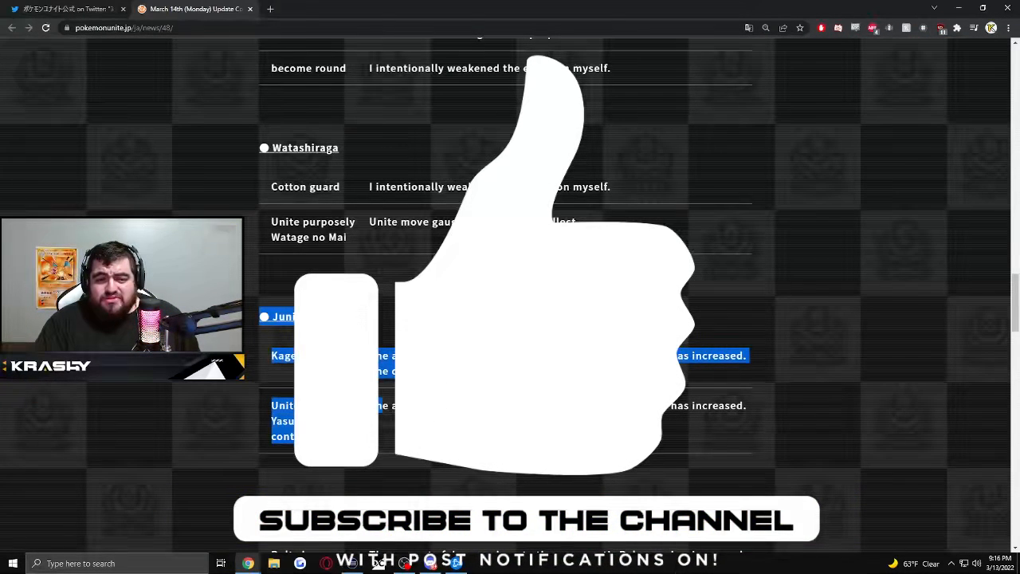
scroll(up, 3)
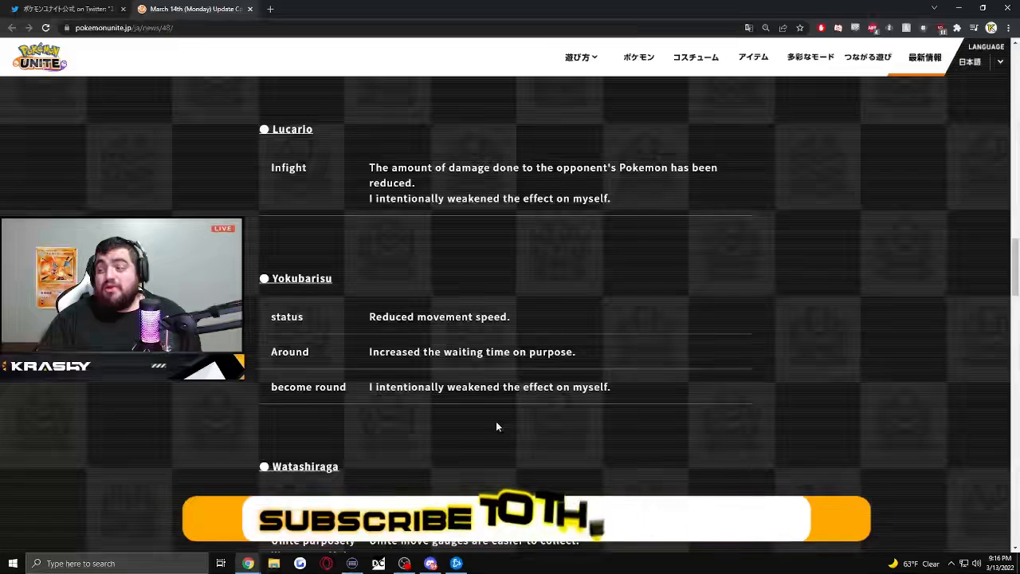